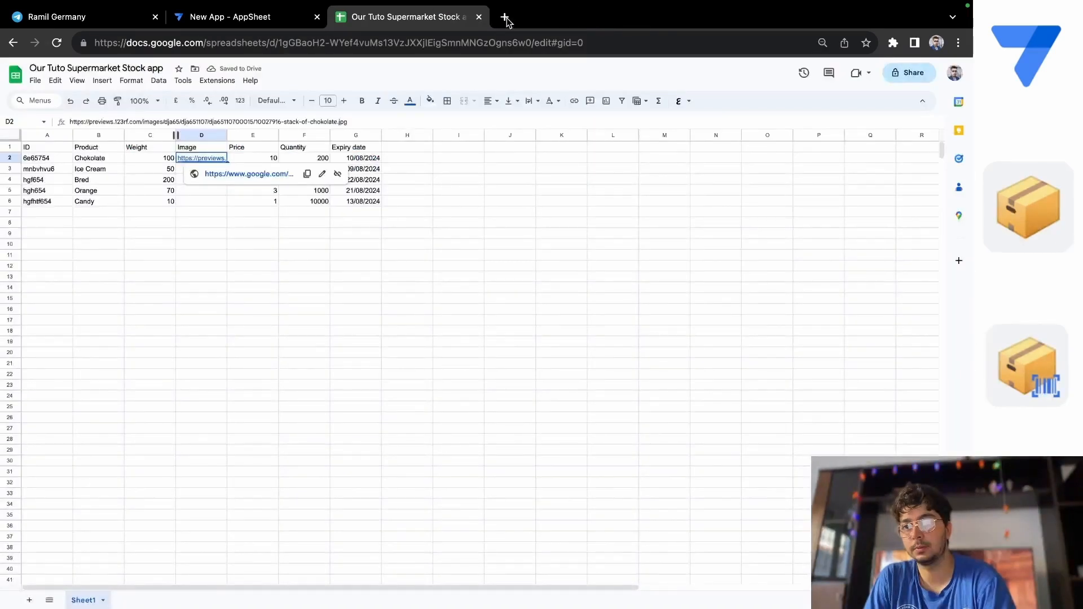
Search Google for 'ice cream' in a new tab and browse the image results
click(503, 17)
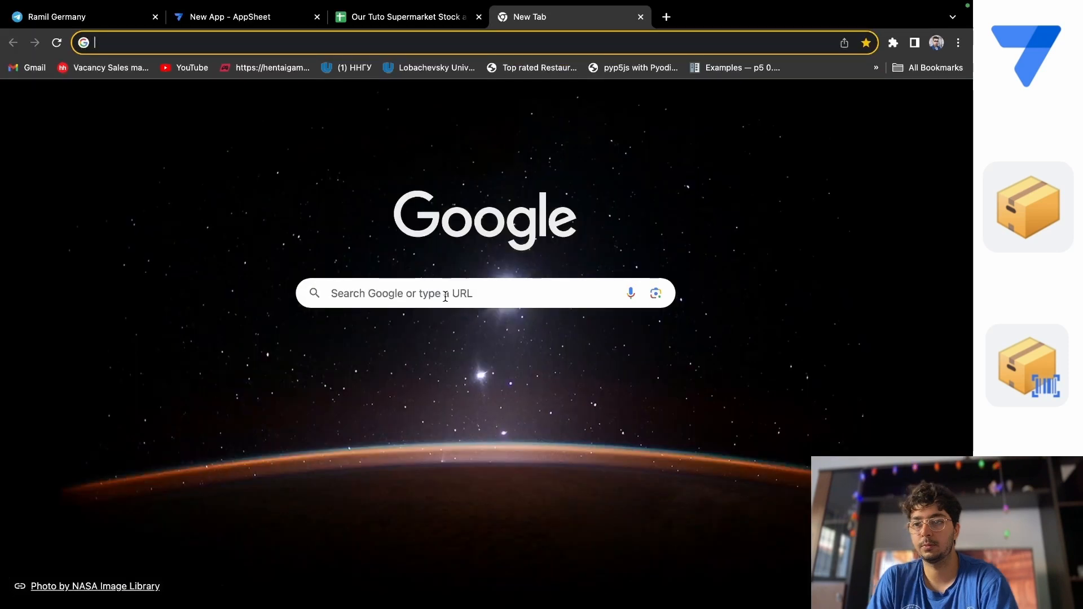
click(444, 294)
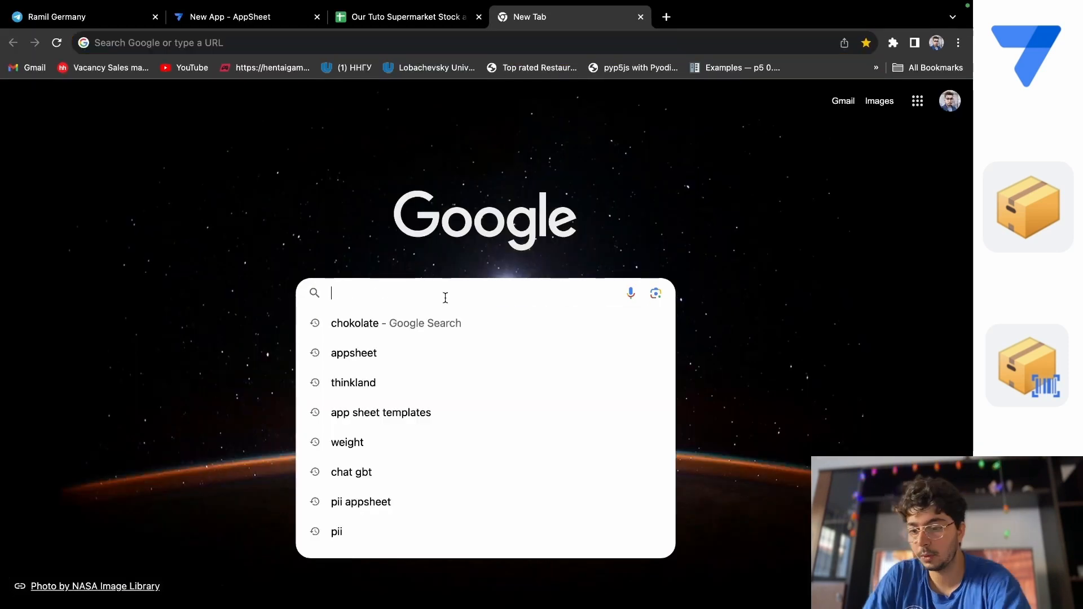
text(ice cream)
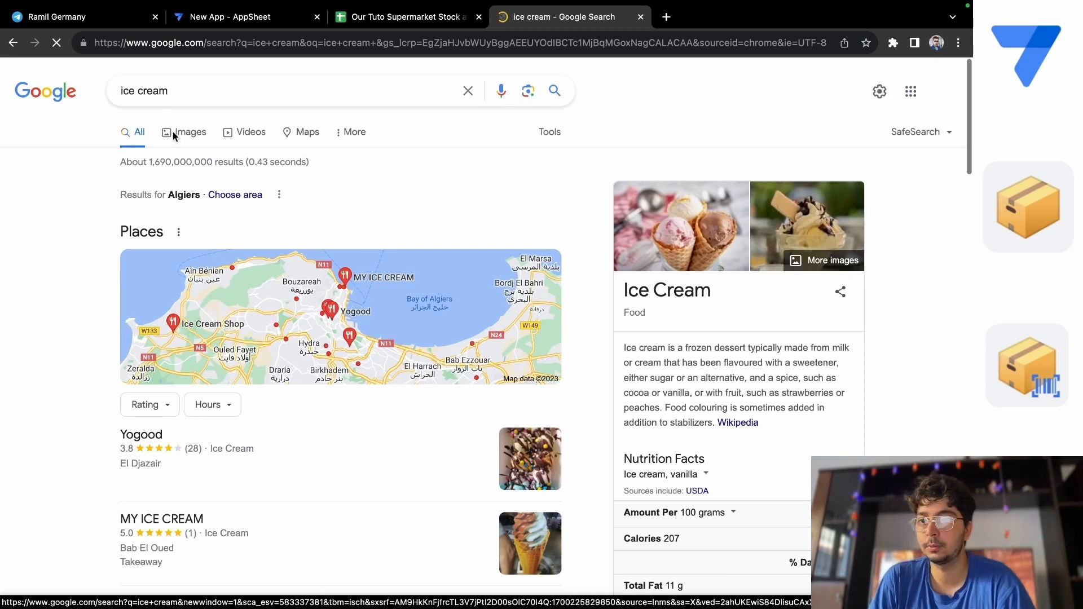
click(162, 132)
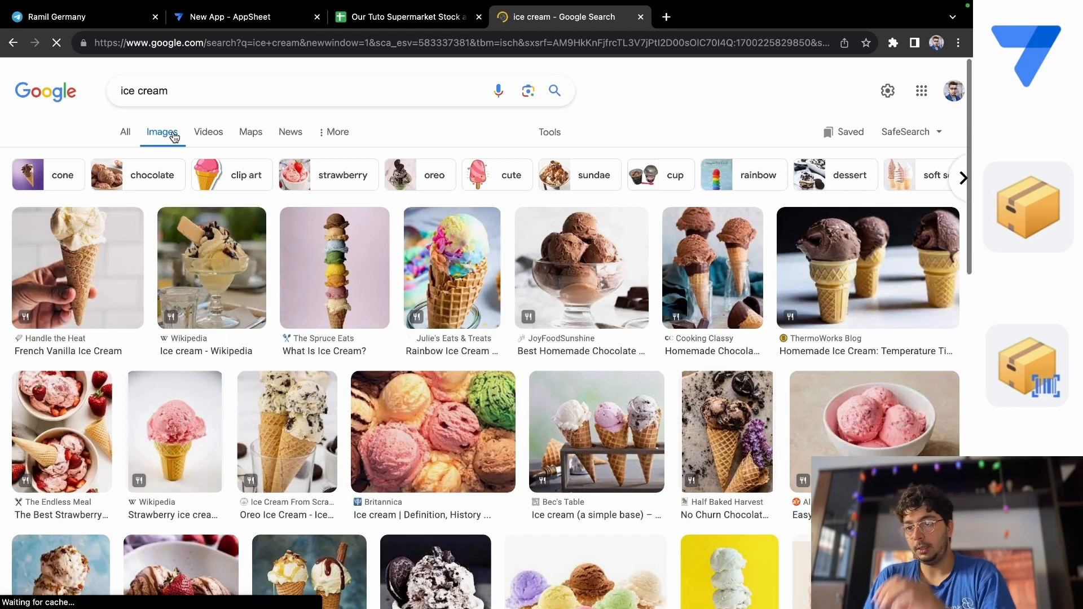
scroll(down, 3)
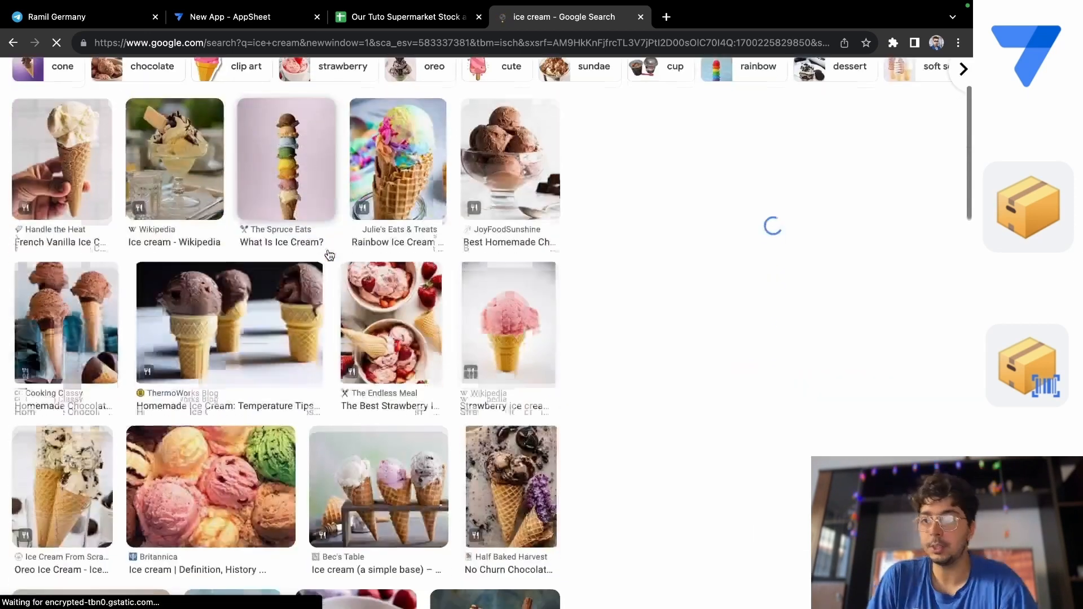
Copy the stacked rainbow ice cream cone's image link and paste it into the Ice Cream row's Image cell (D3)
click(286, 160)
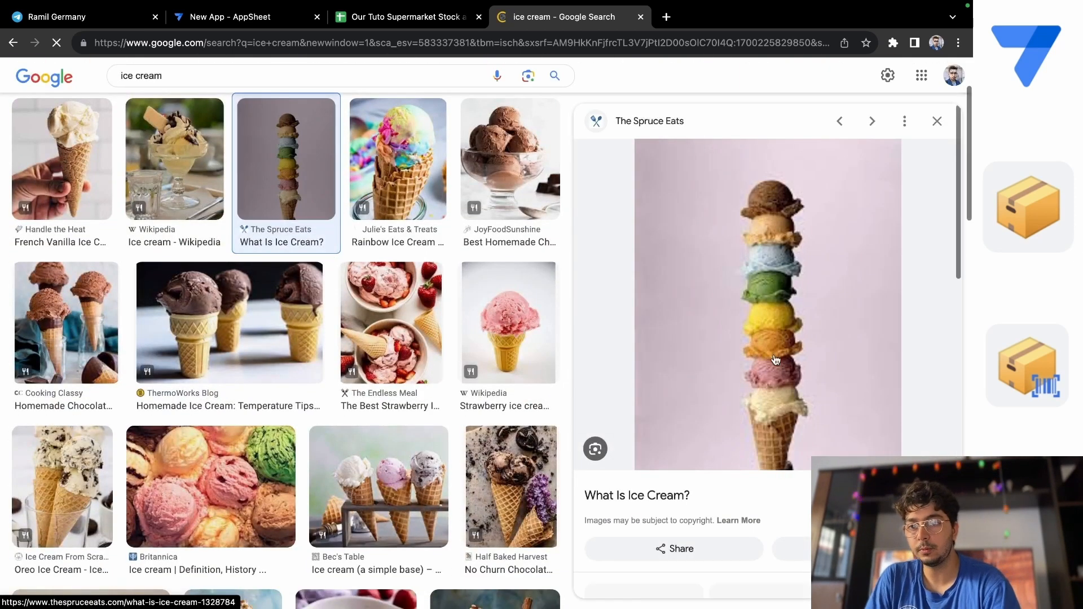
right_click(776, 360)
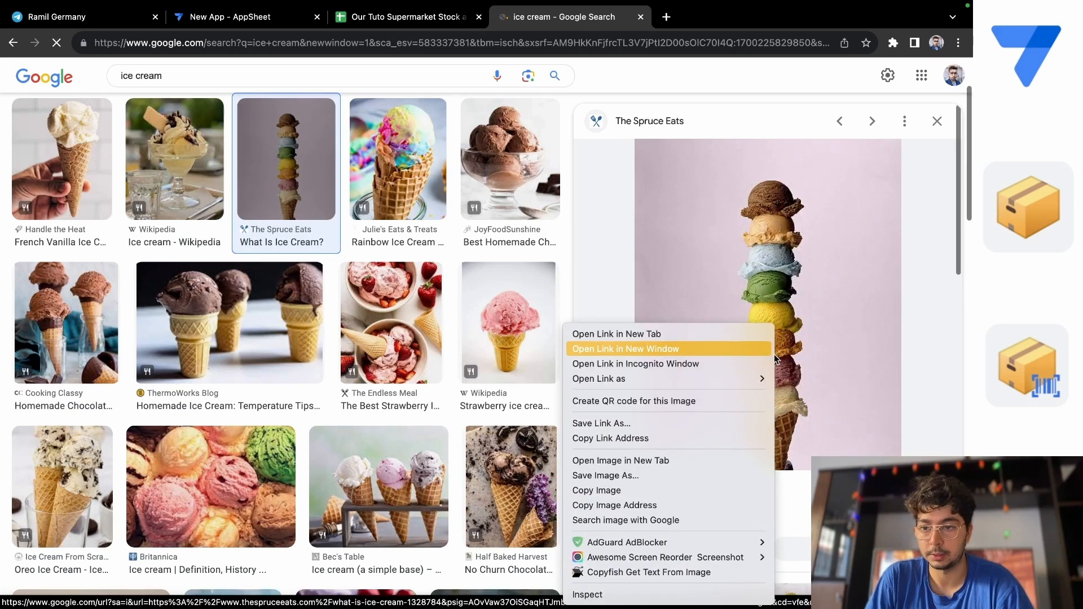
mouse_move(634, 479)
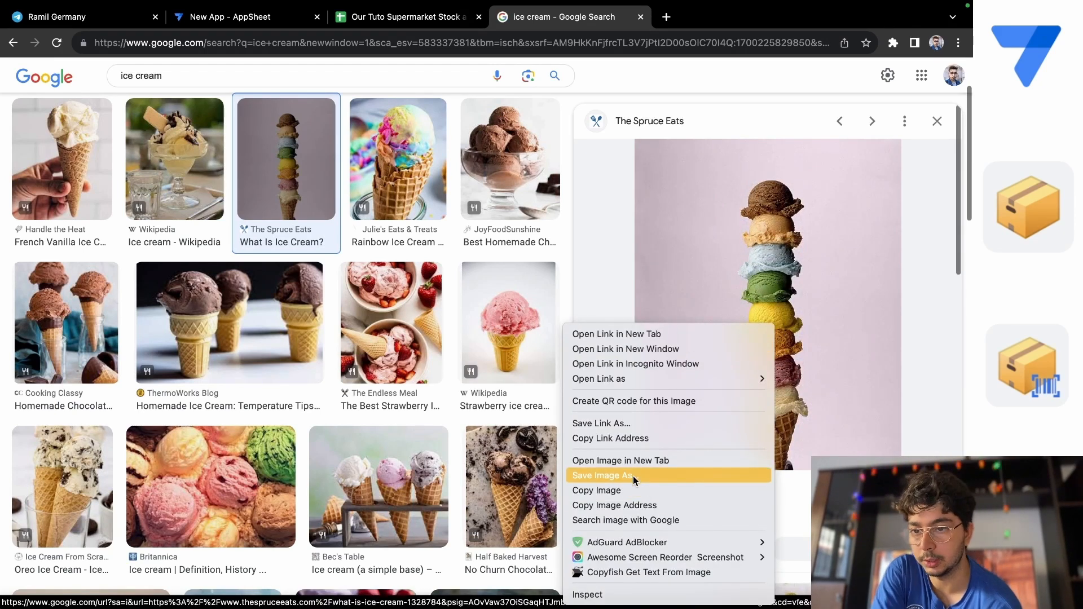
mouse_move(637, 449)
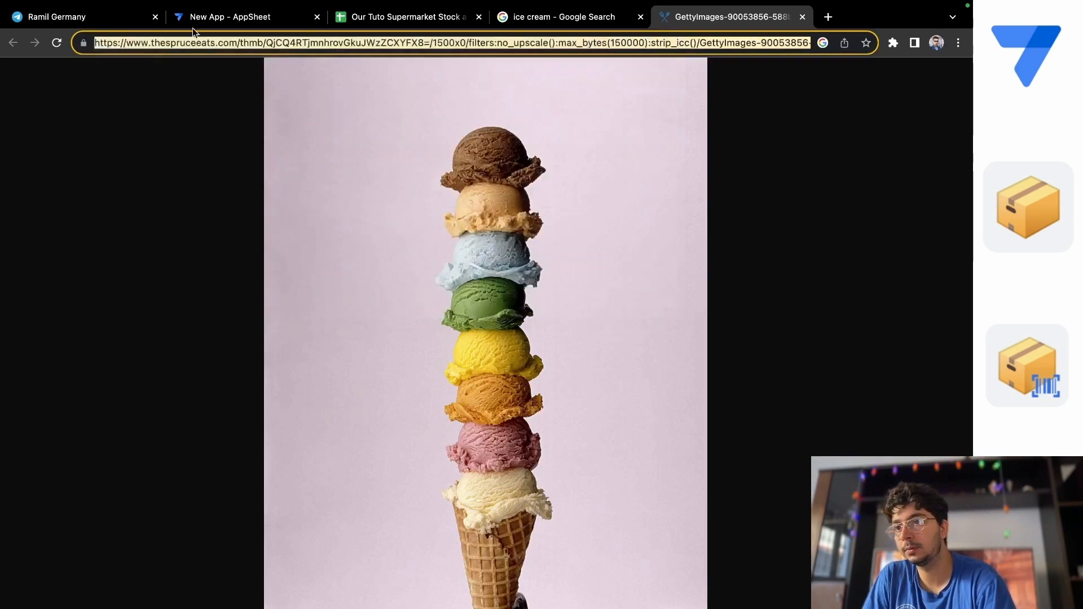
click(415, 16)
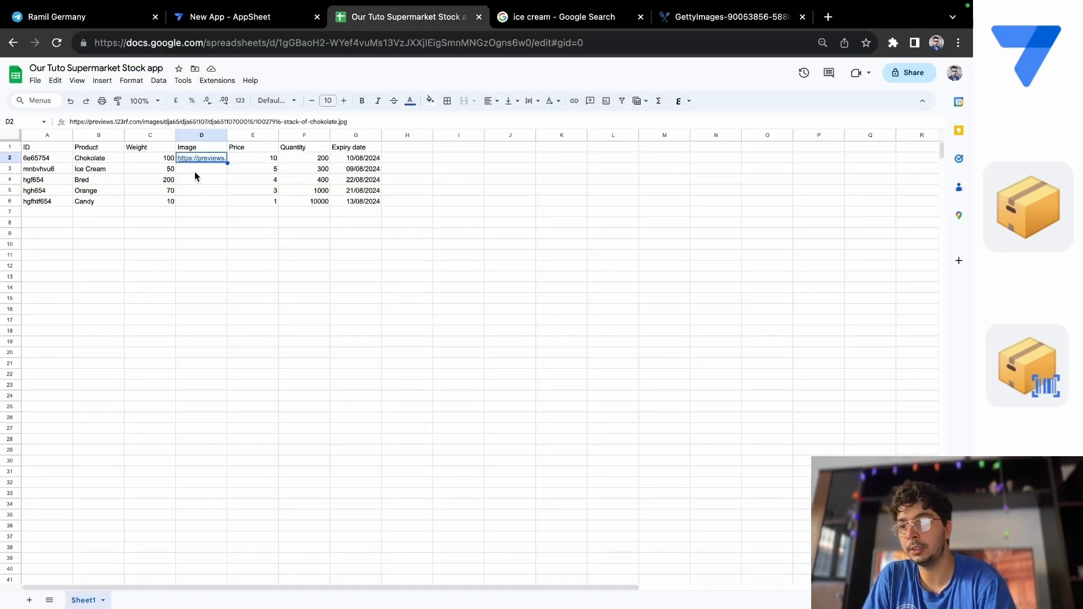
right_click(201, 169)
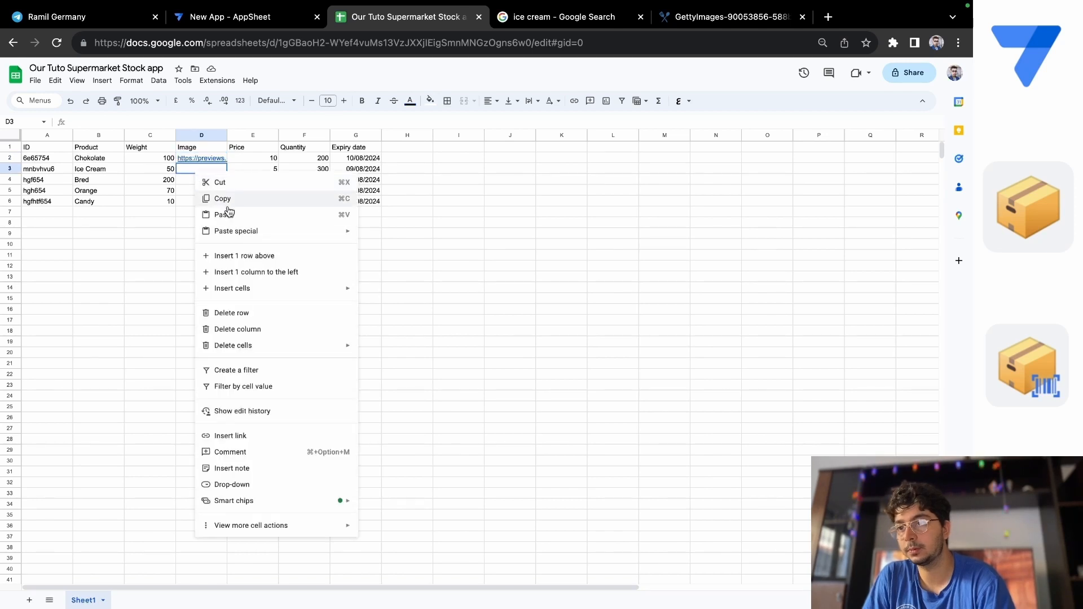
click(224, 215)
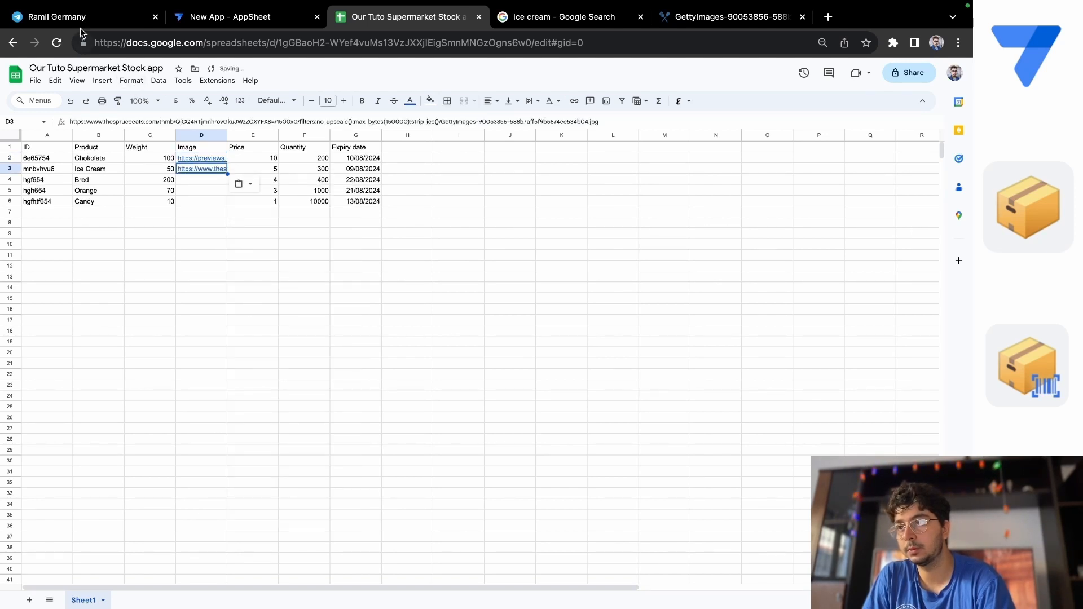
Refresh the AppSheet app preview so the ice cream picture appears beside the Ice Cream item
click(228, 17)
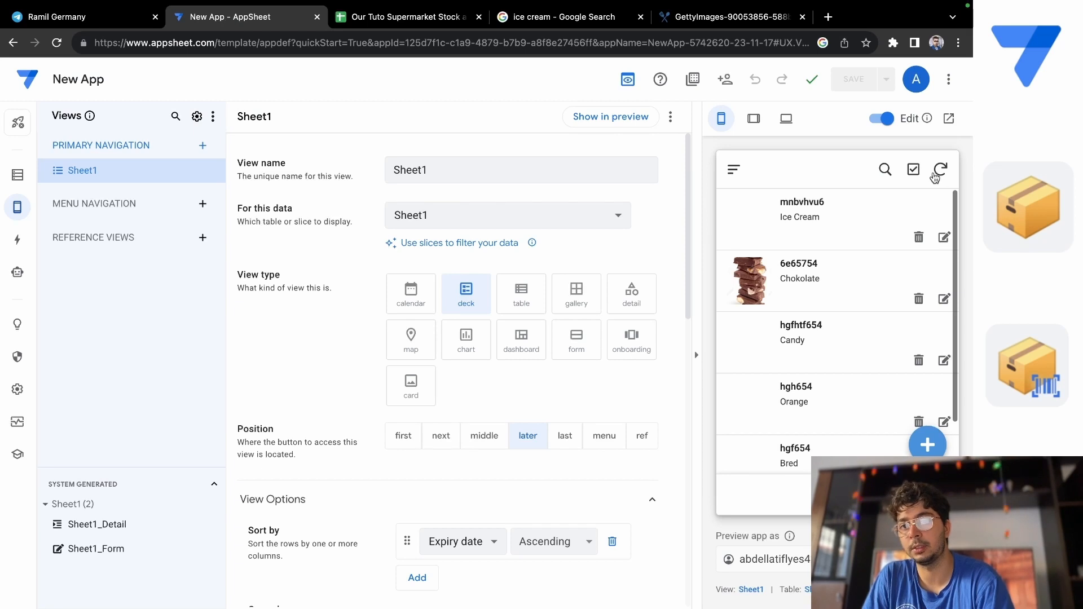
click(939, 170)
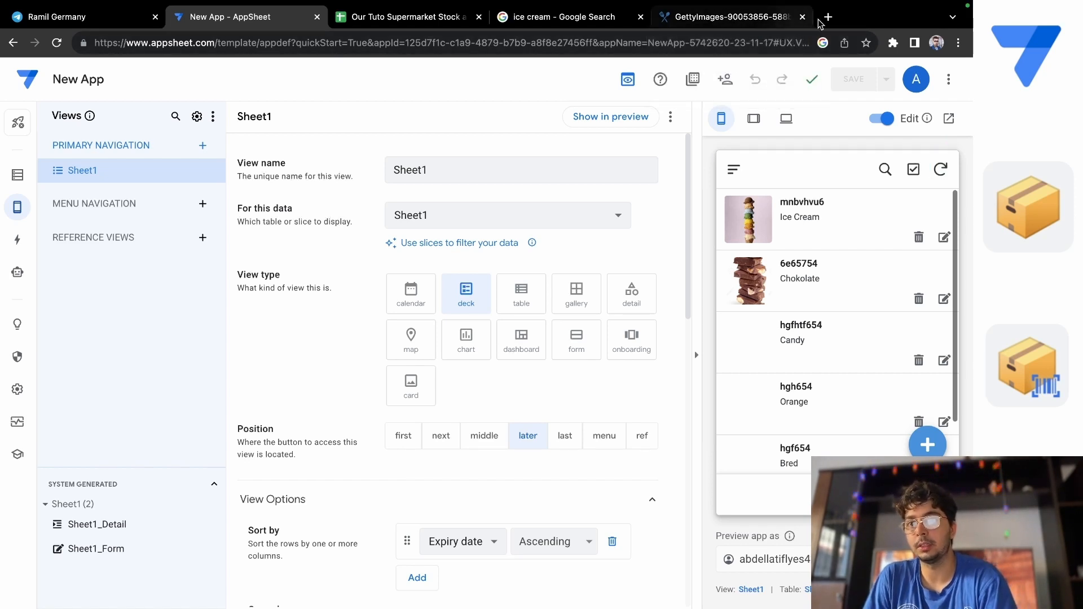
click(828, 16)
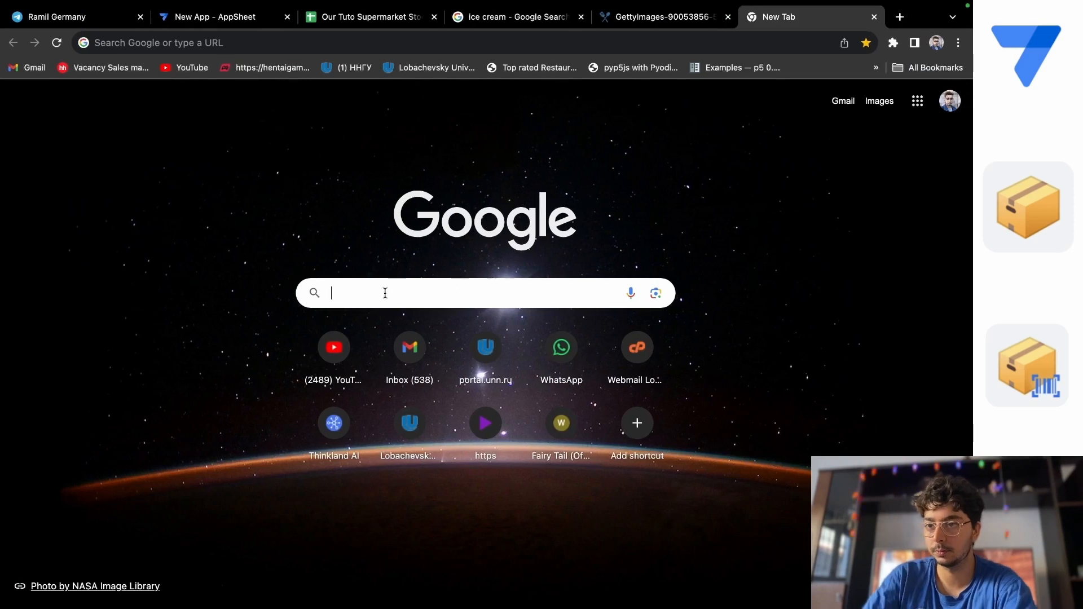
Search Google for candy in the new tab and show the image results
text(can you go with a car from russia to Japan)
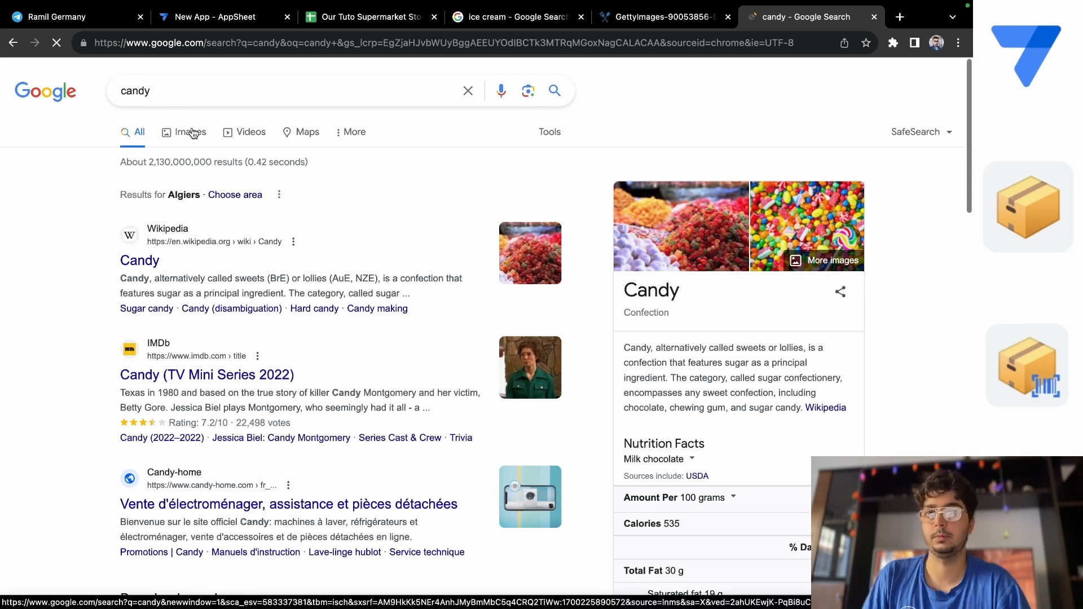
click(190, 132)
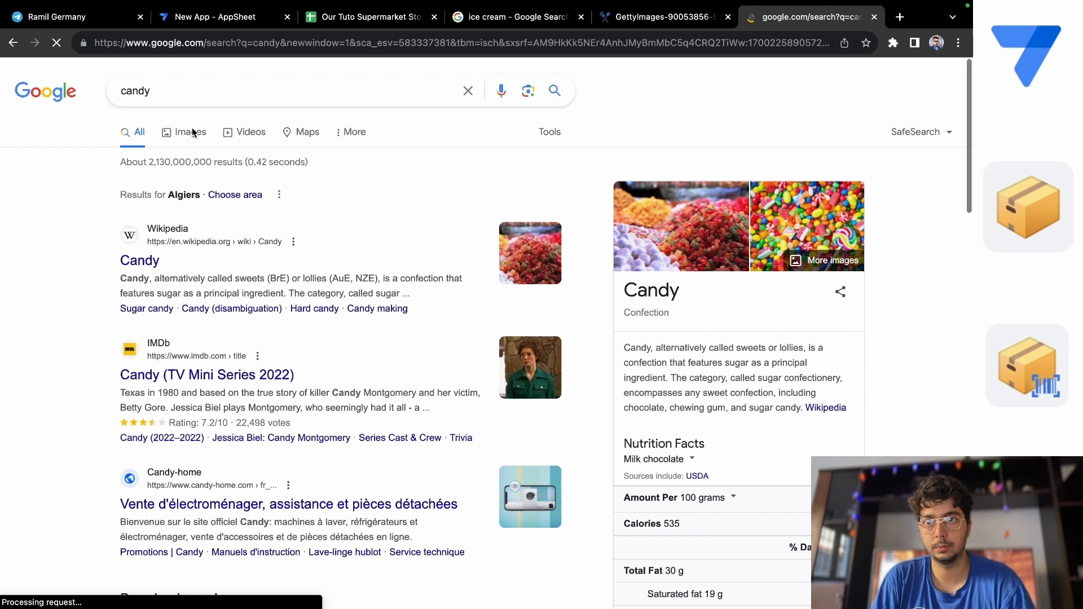
click(190, 132)
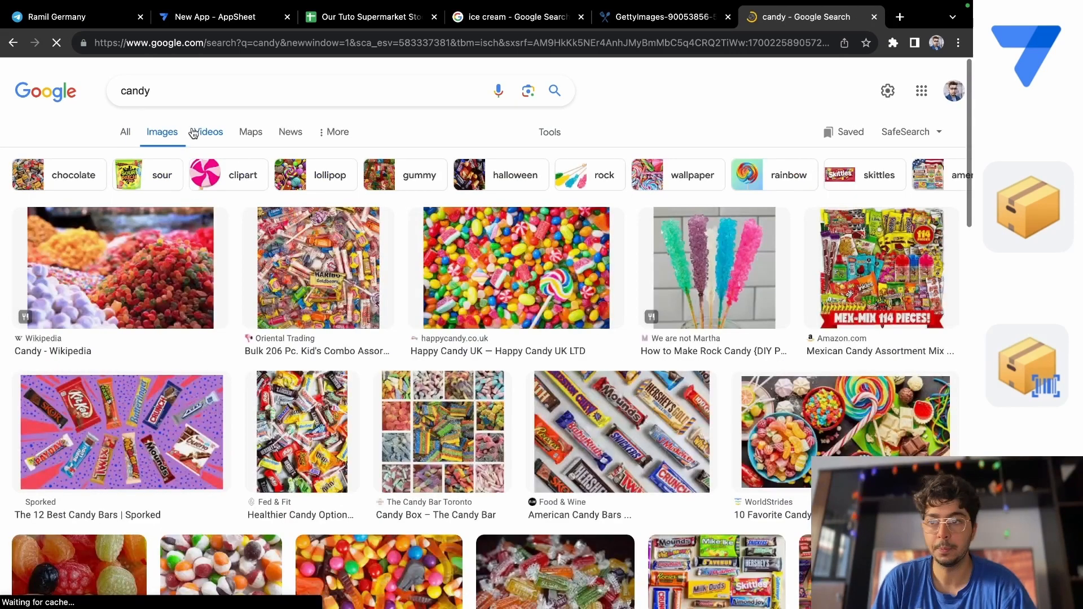
mouse_move(483, 277)
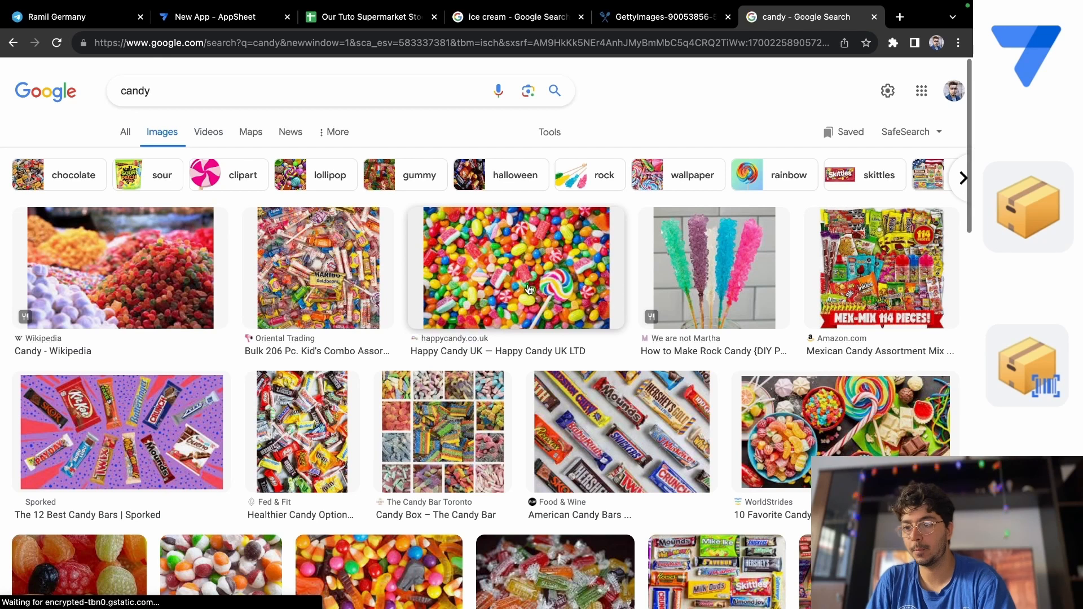
Open the colourful candy picture in two new tabs from the image results
right_click(529, 288)
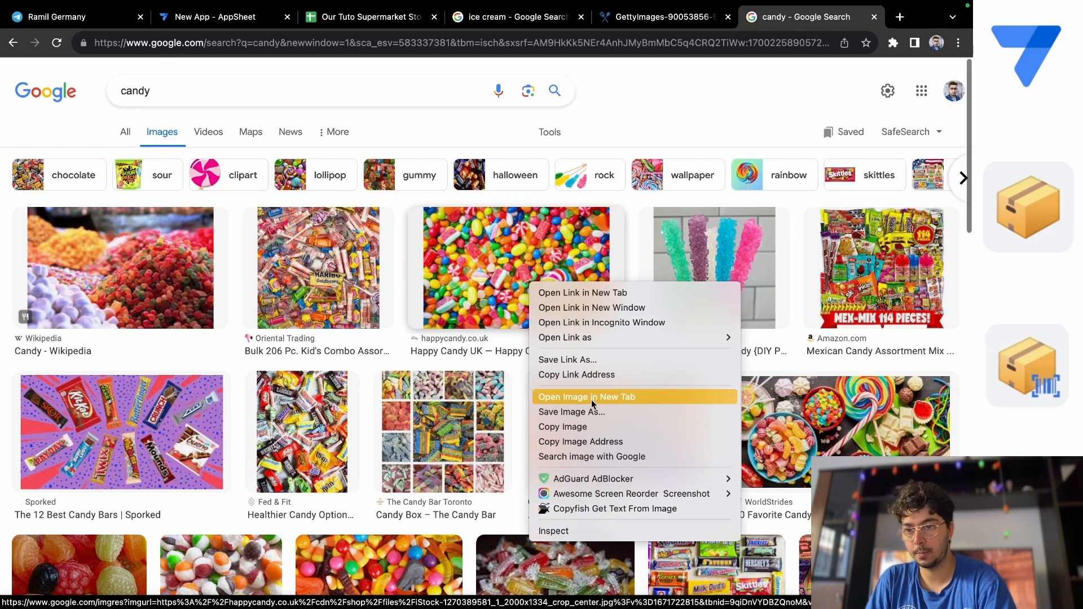
click(586, 397)
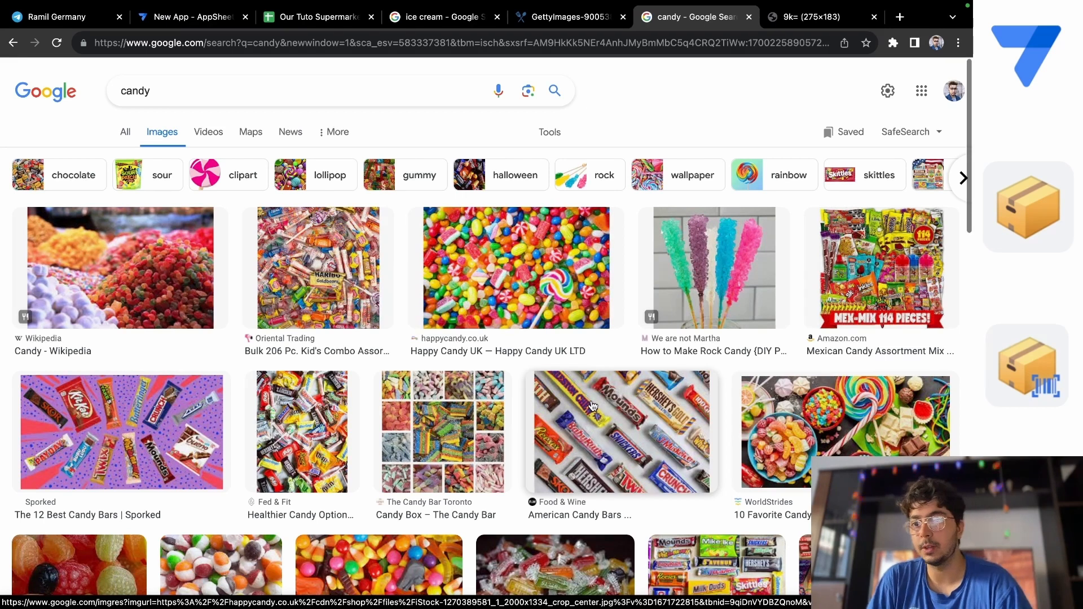
right_click(593, 406)
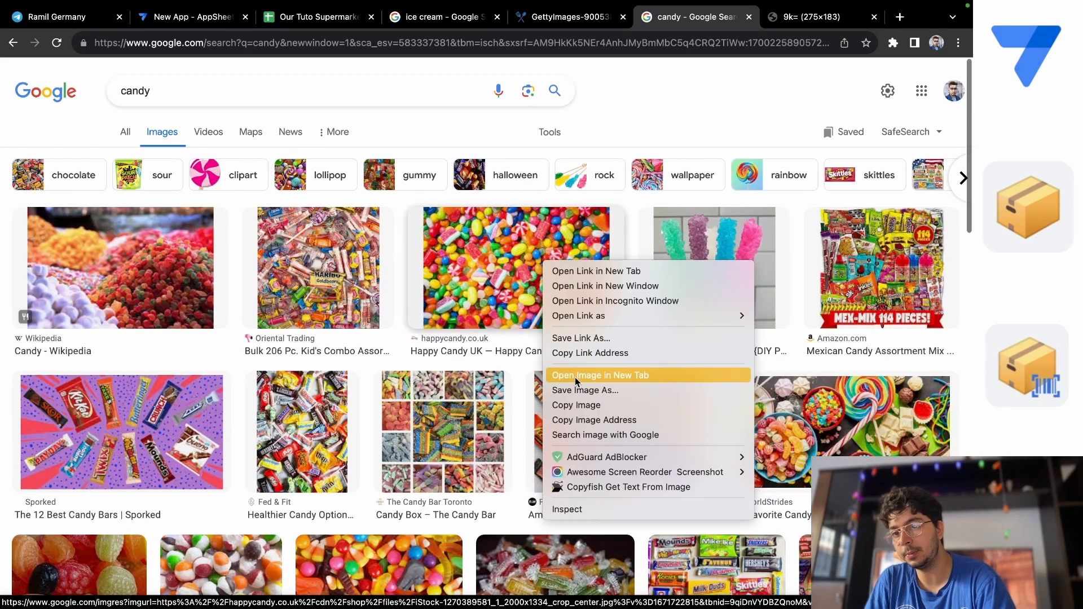
click(600, 376)
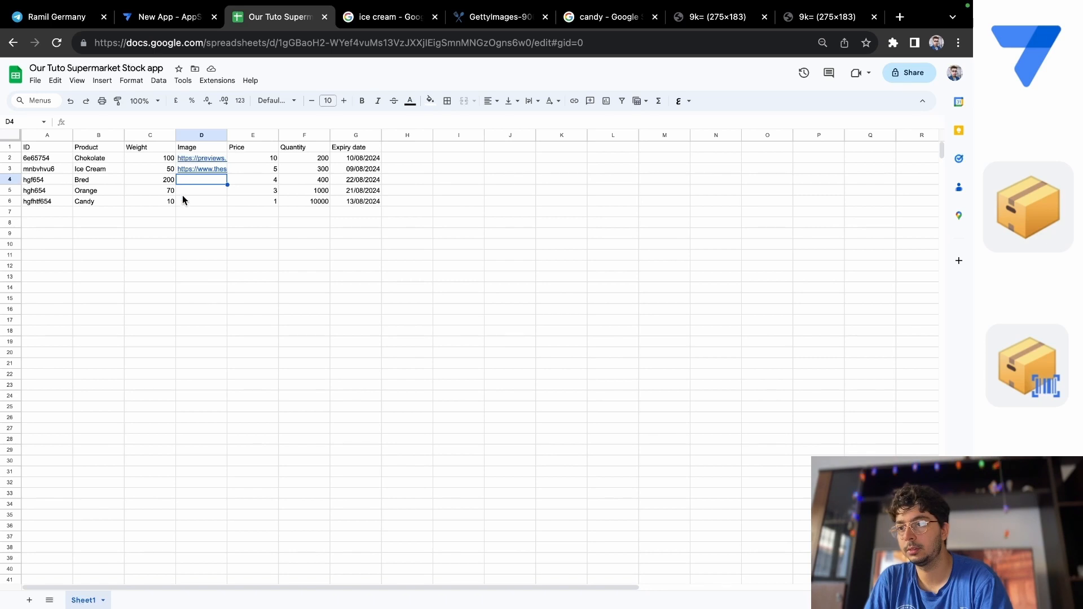
Paste the candy picture's embedded-data address into the Candy image cell and close the extra candy picture tabs
right_click(201, 201)
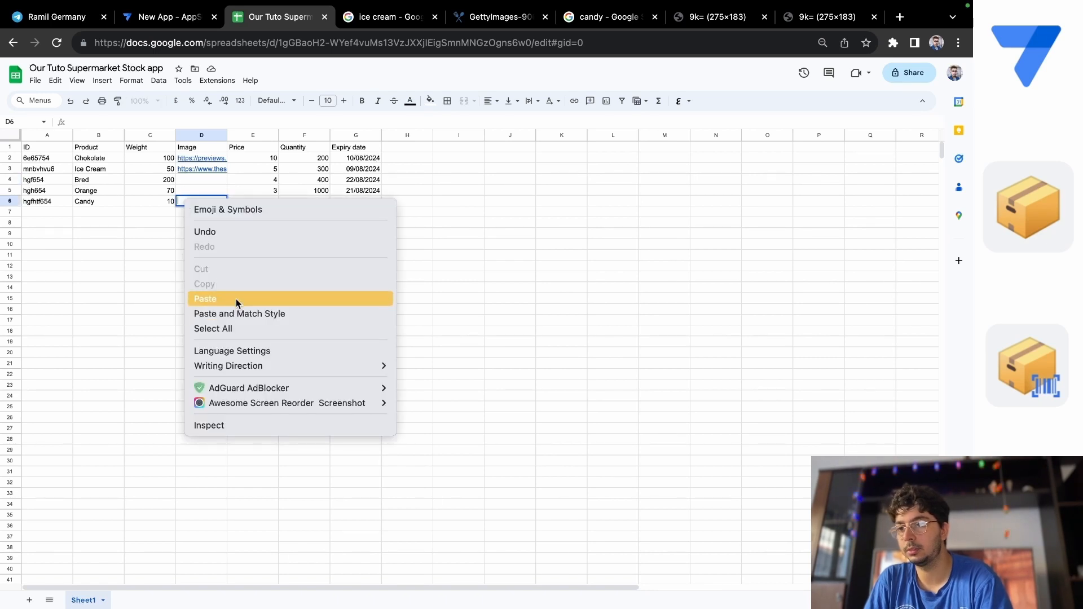
click(205, 298)
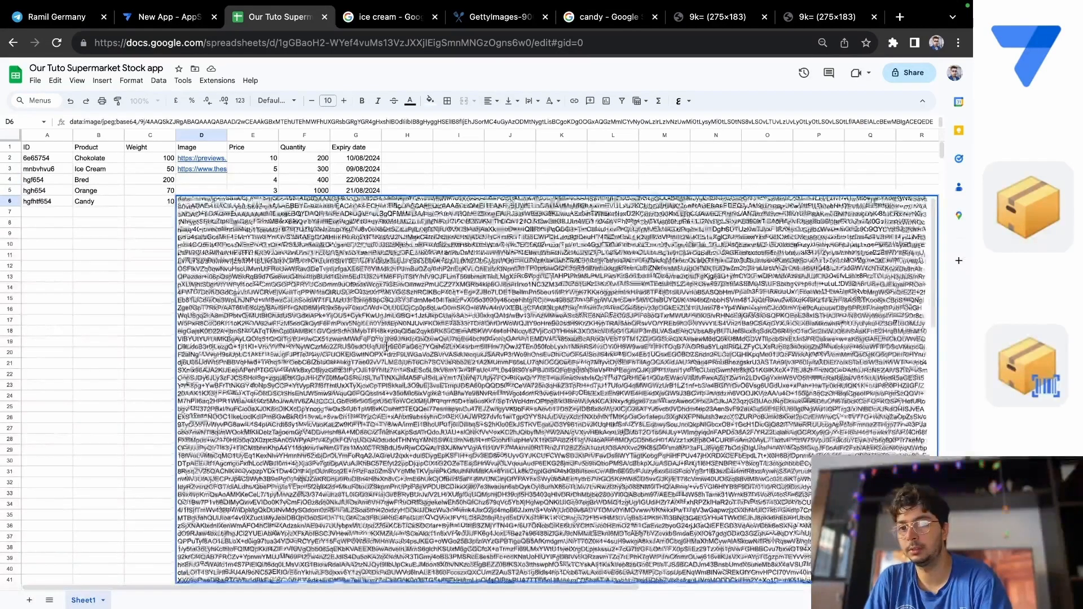
click(825, 17)
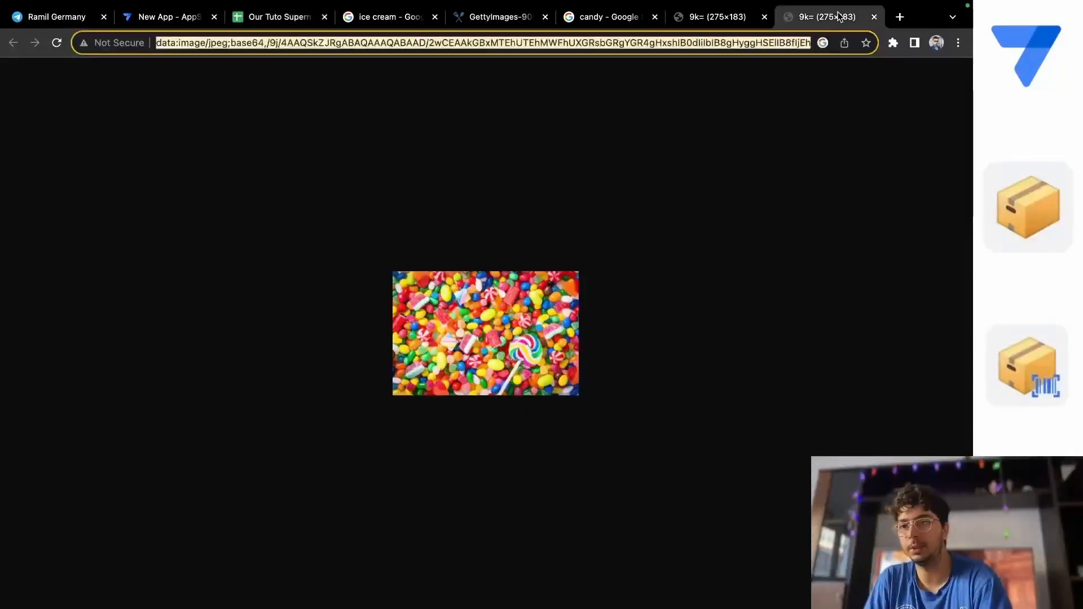
click(717, 16)
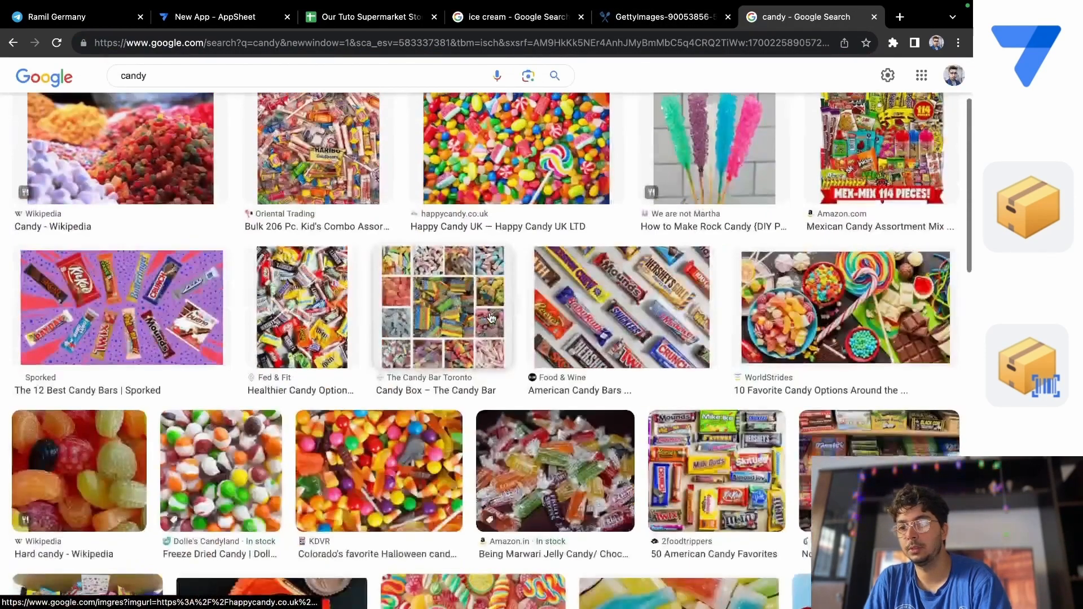
Open the hard candy picture from the results in its own tab
scroll(down, 3)
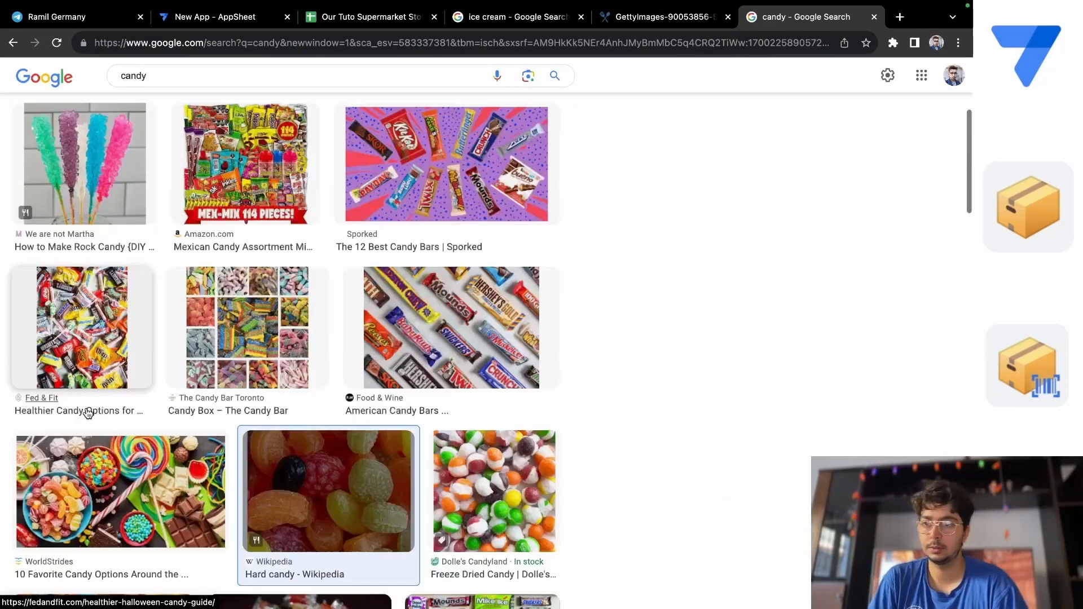
right_click(771, 335)
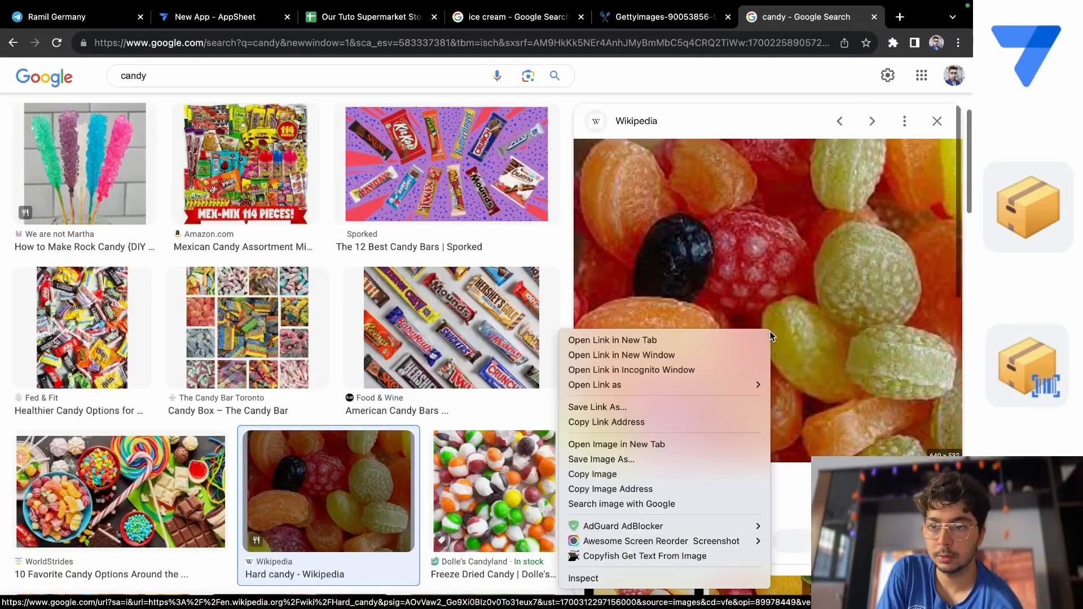
mouse_move(633, 444)
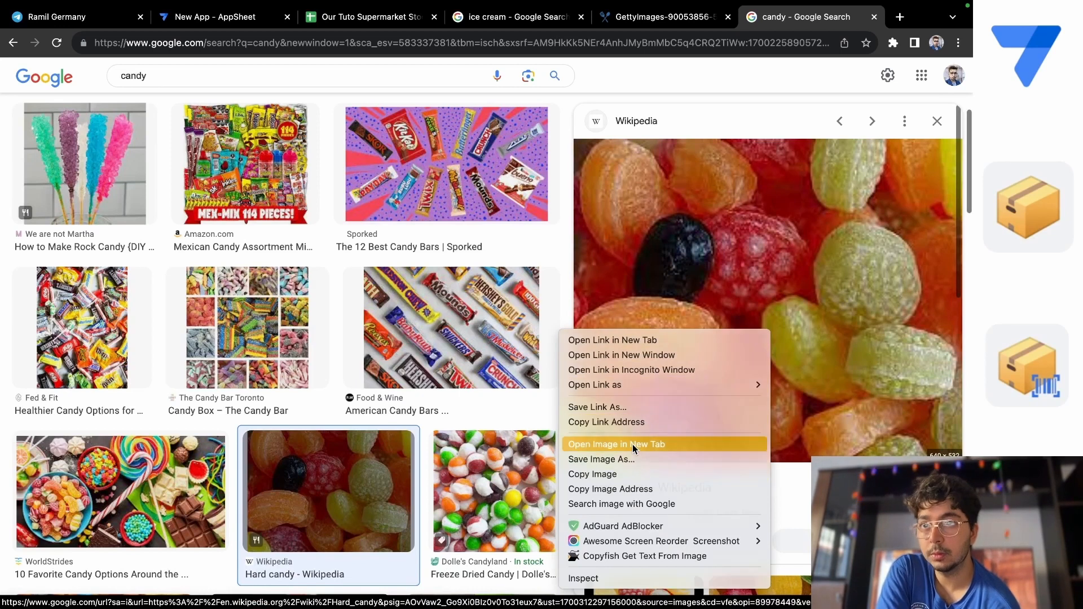
click(616, 444)
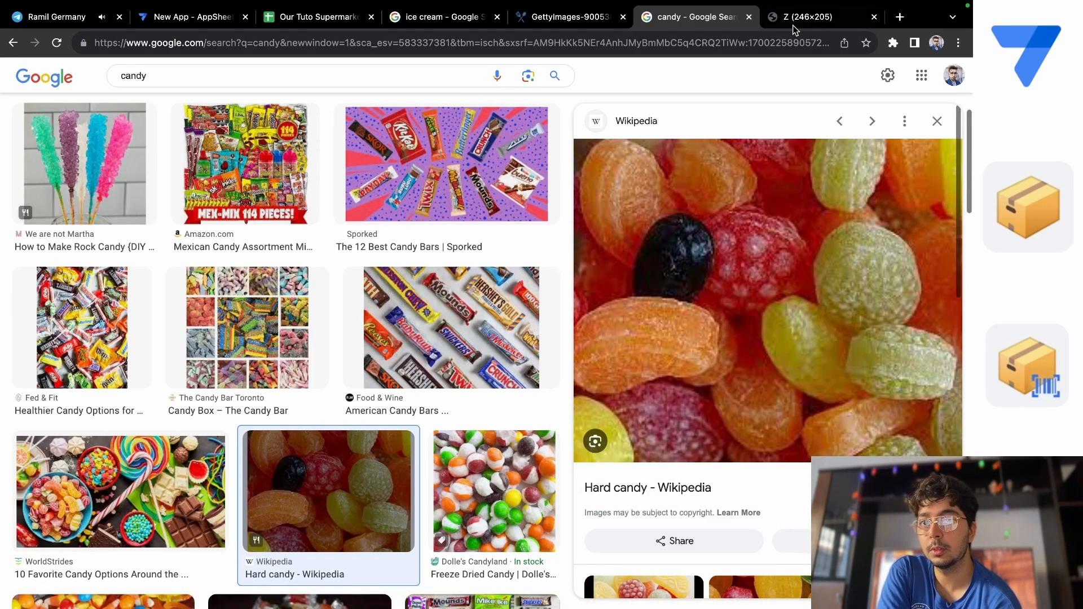
click(813, 17)
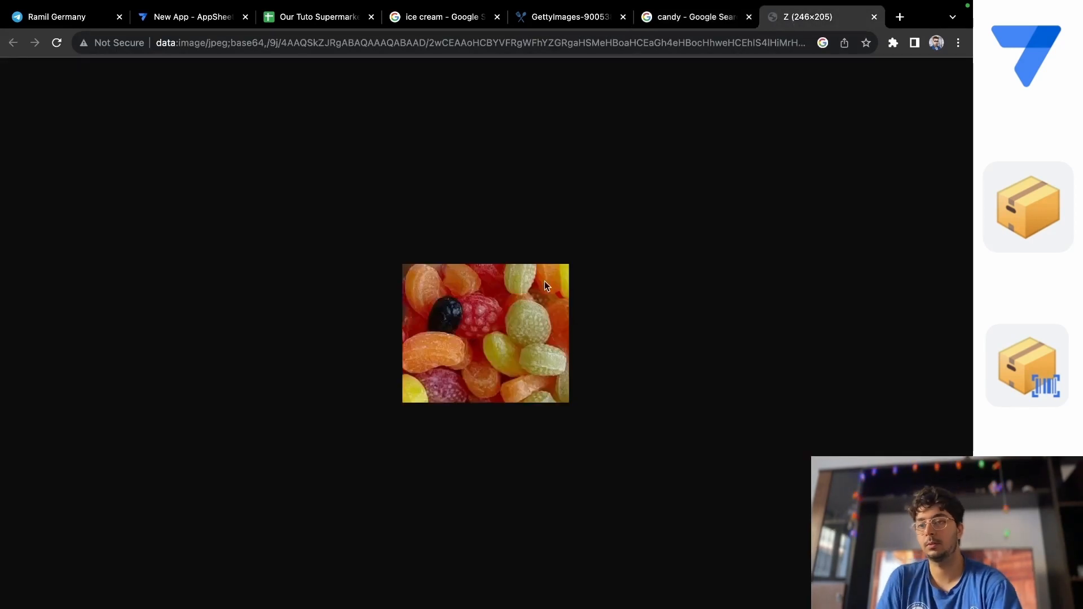
Copy the hard candy picture's full data address and return to the stock spreadsheet
click(399, 45)
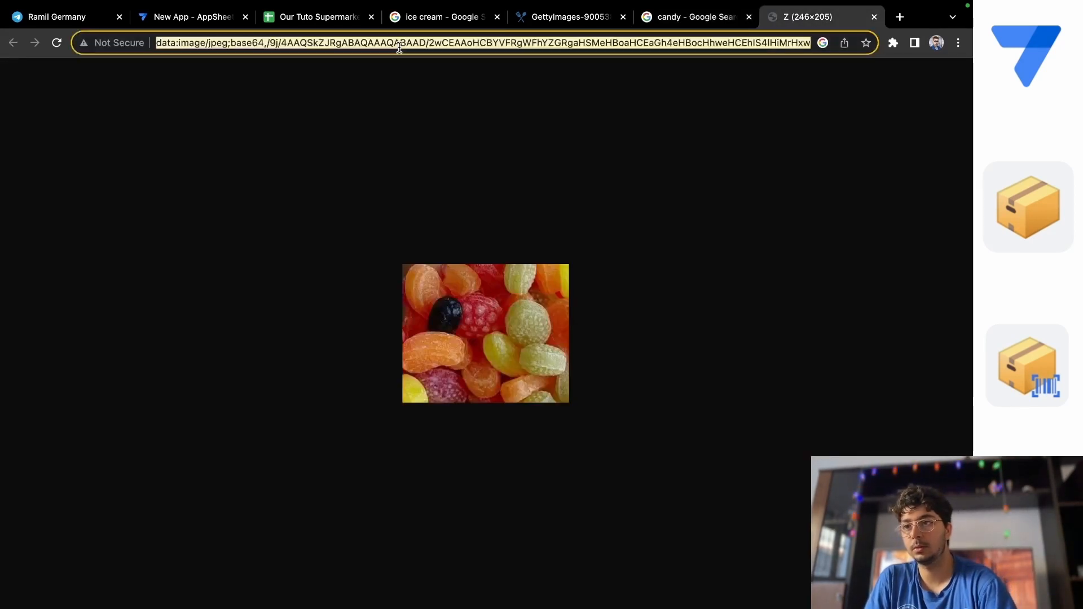
right_click(400, 47)
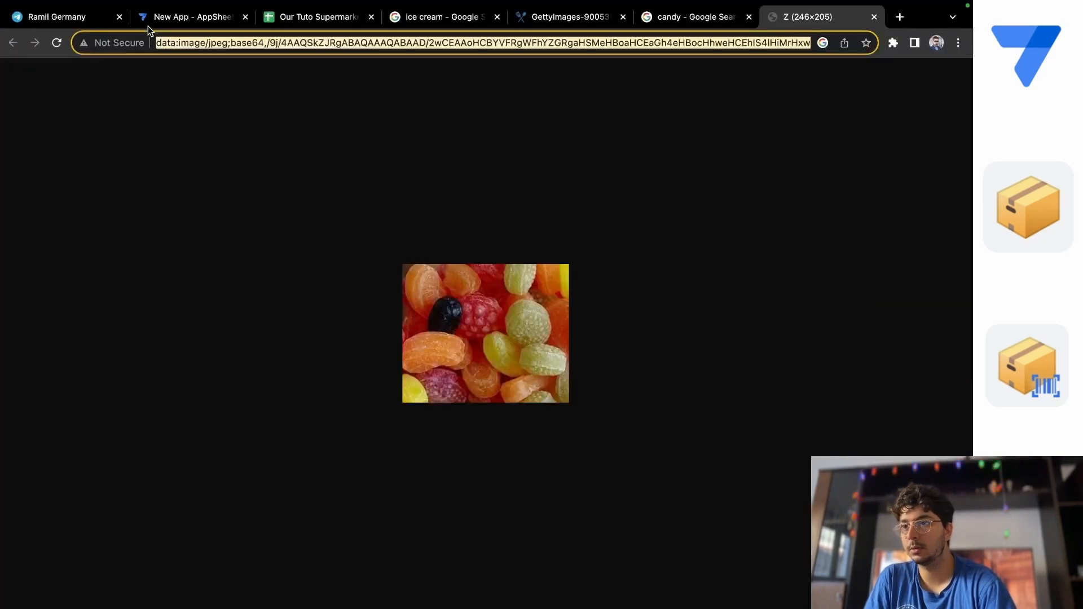
click(323, 16)
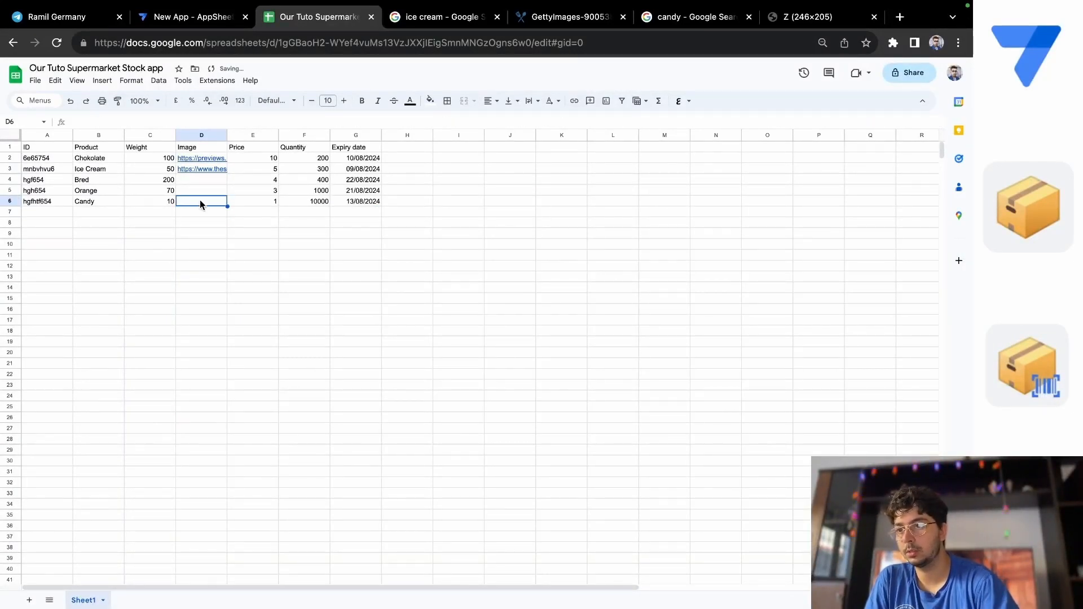
Paste the copied data:image/jpeg address into cell D6 of the Candy row and return to the candy results
key(Ctrl+v)
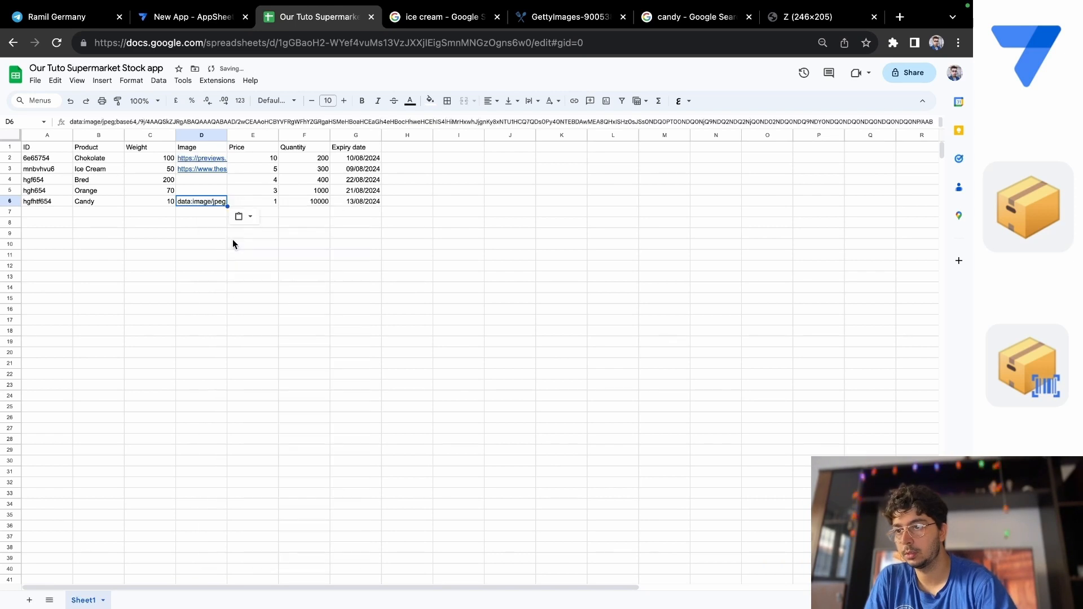
click(201, 222)
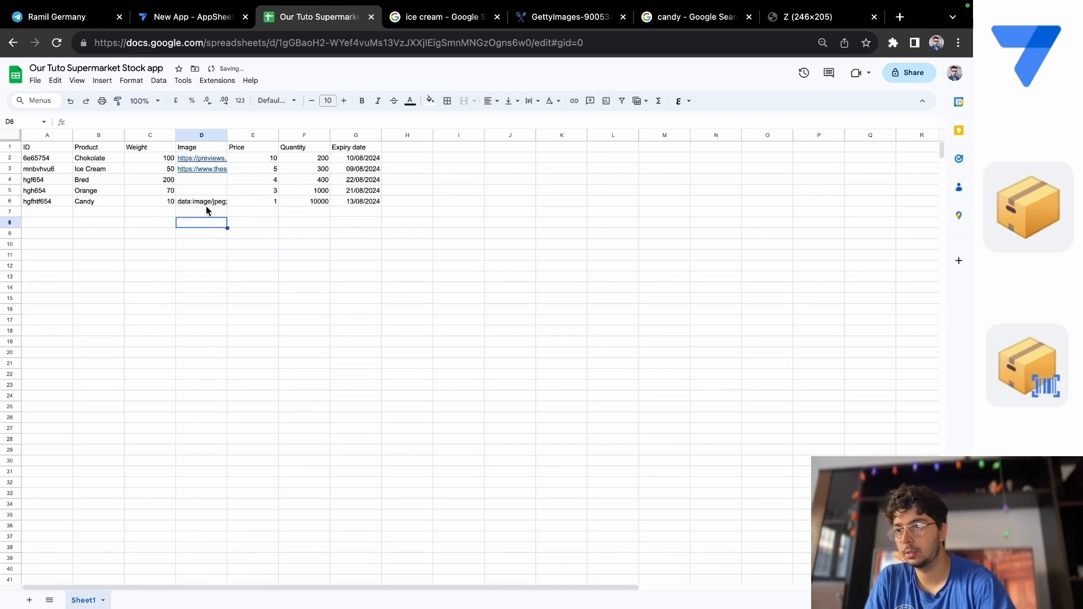
click(691, 15)
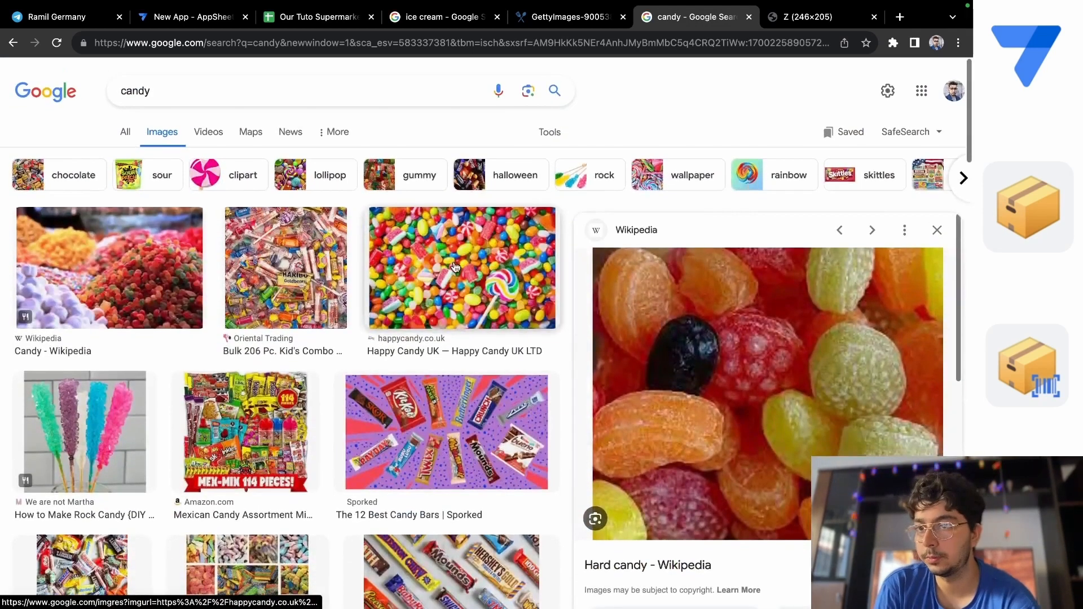
click(107, 276)
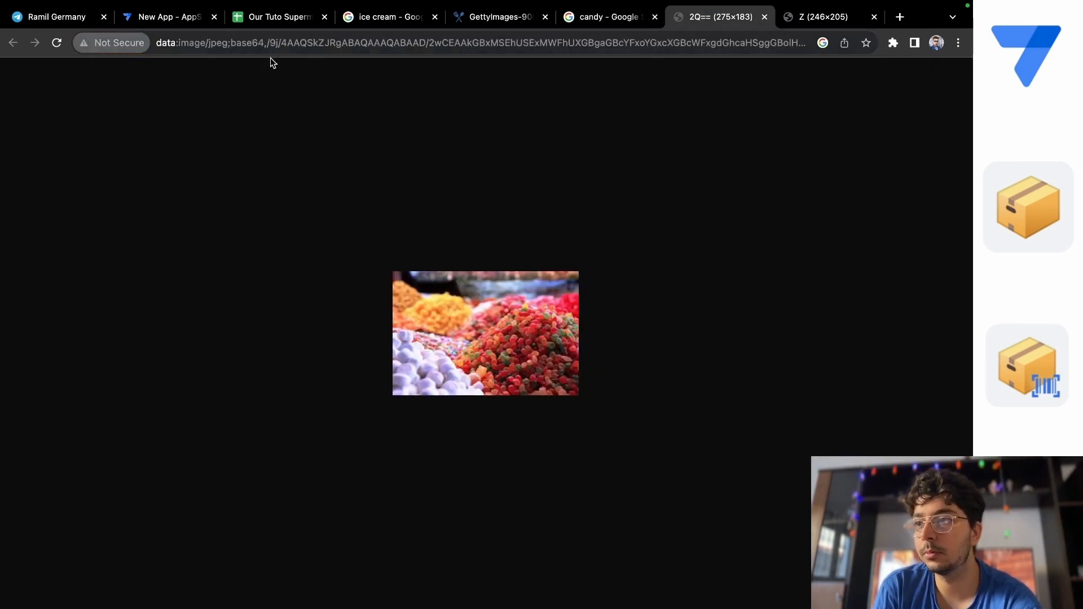
click(608, 16)
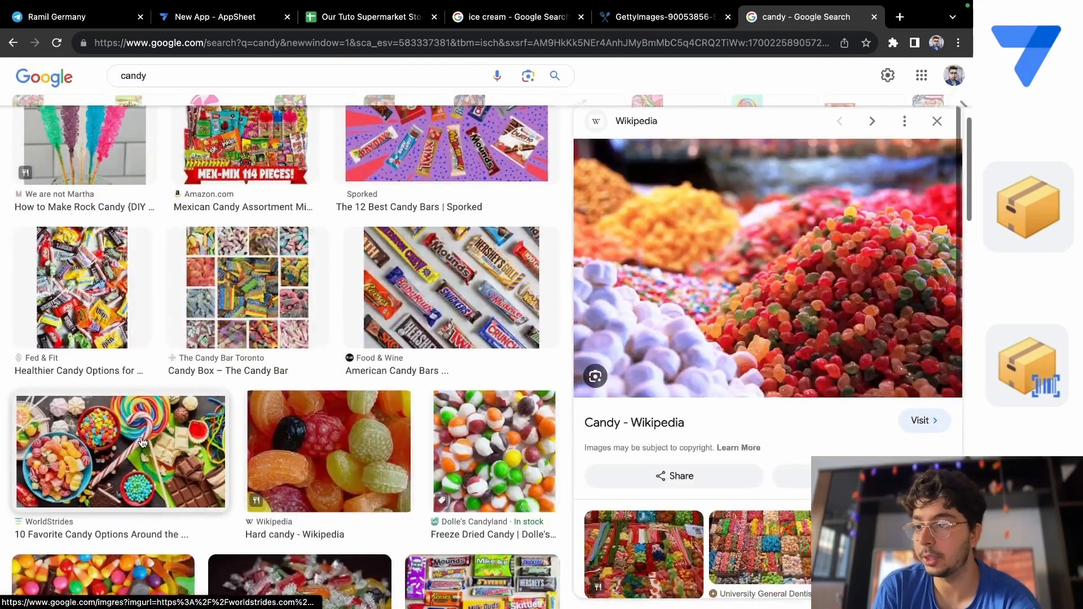
right_click(794, 233)
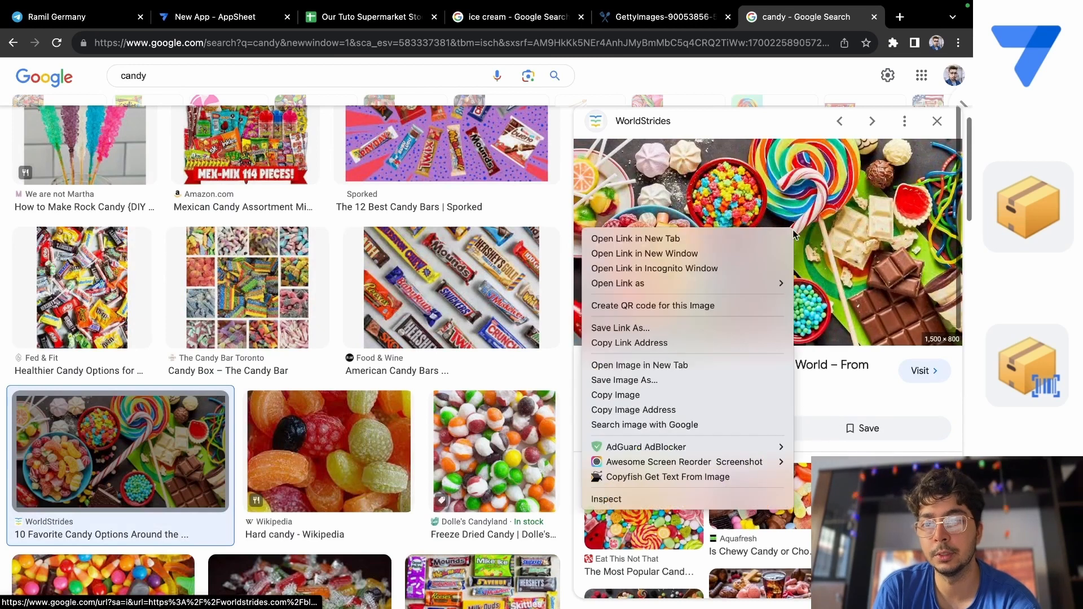
mouse_move(676, 327)
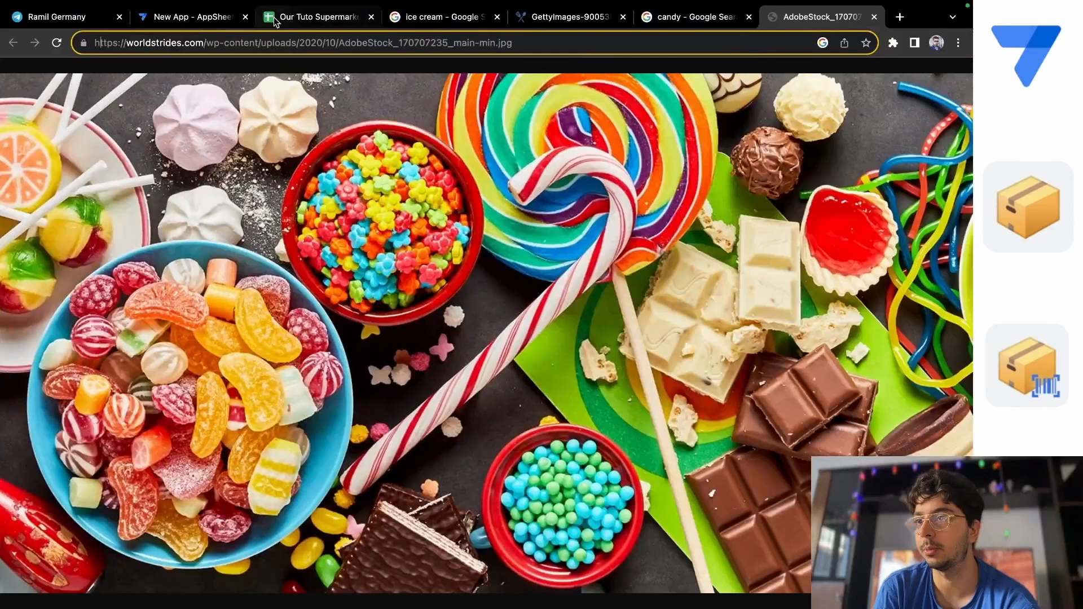
click(316, 16)
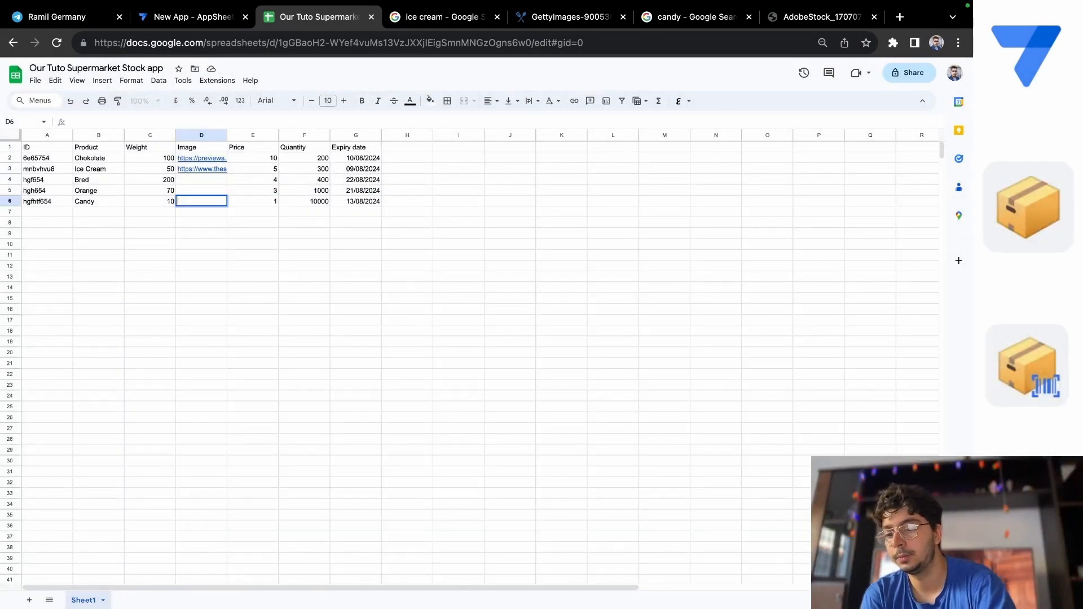
text(https://worldstrid)
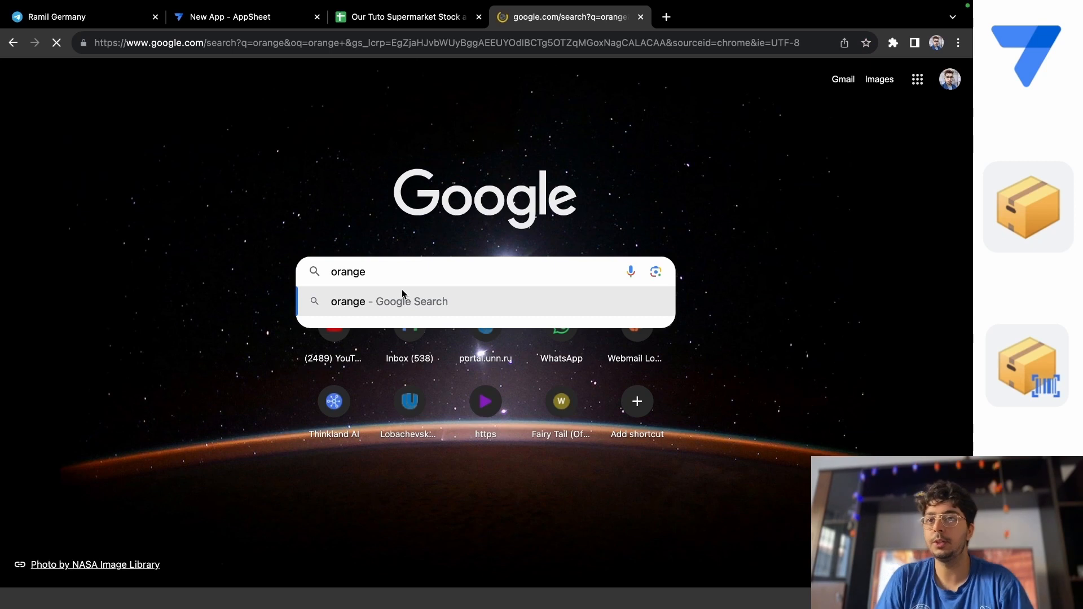
Search Google for orange, show image results and open the Britannica Orange (fruit) picture in a new tab
key(Enter)
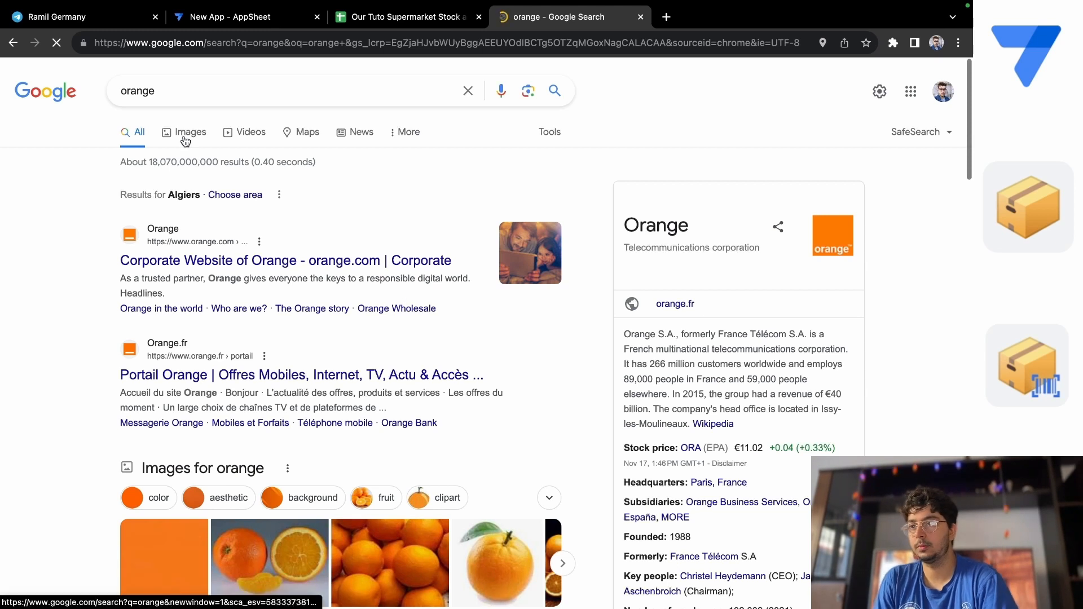
click(190, 132)
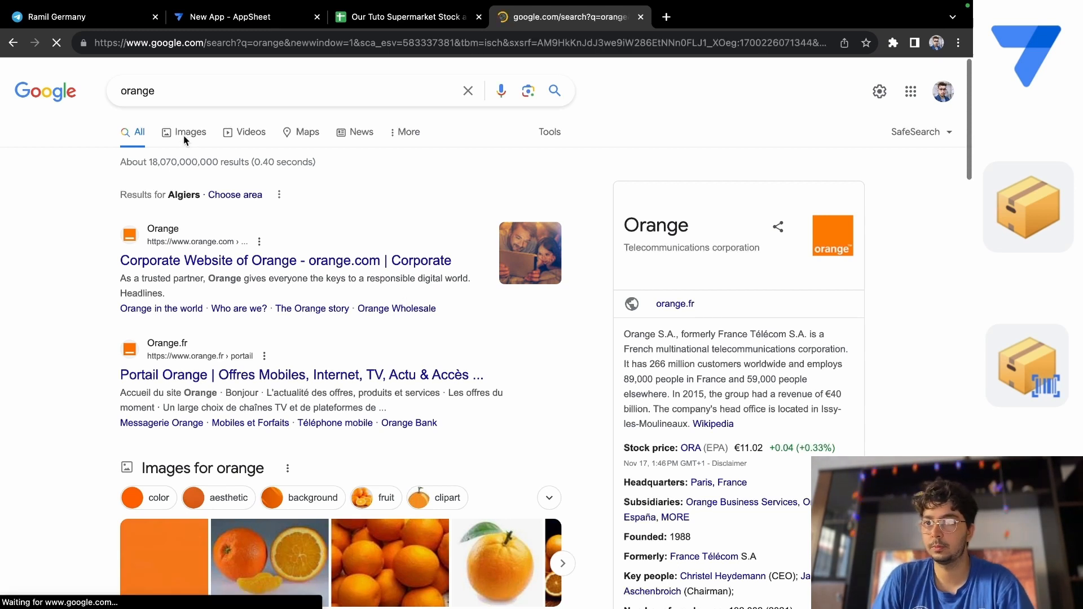
click(190, 132)
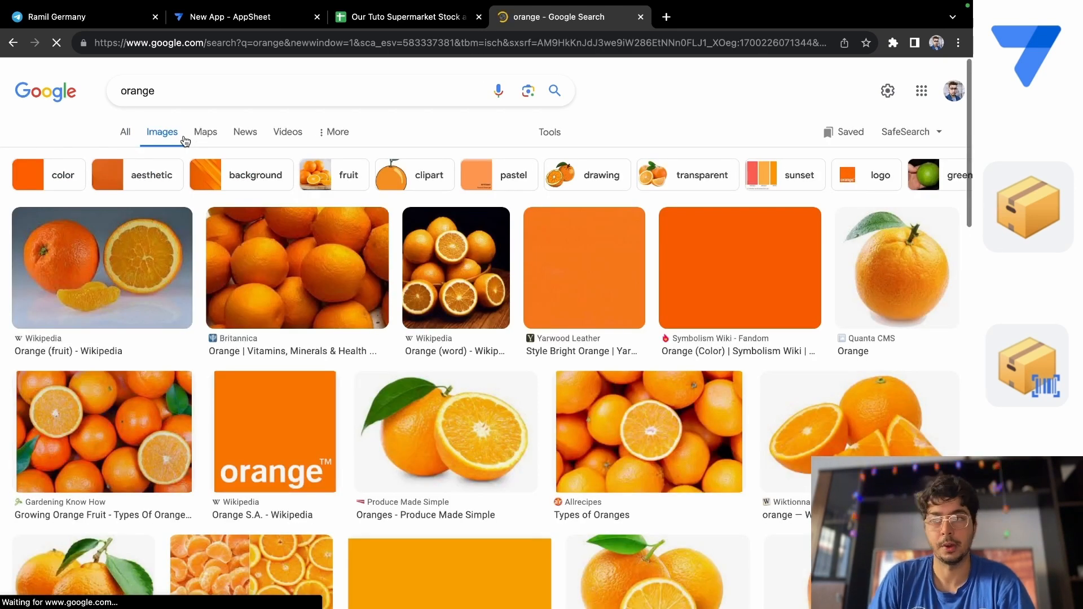
mouse_move(279, 265)
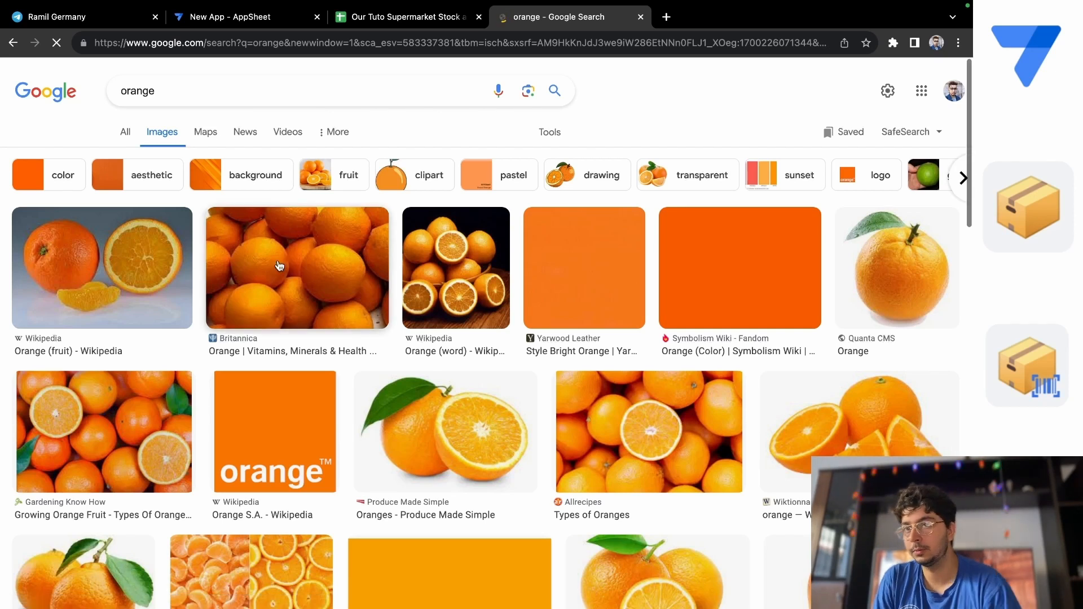
click(279, 267)
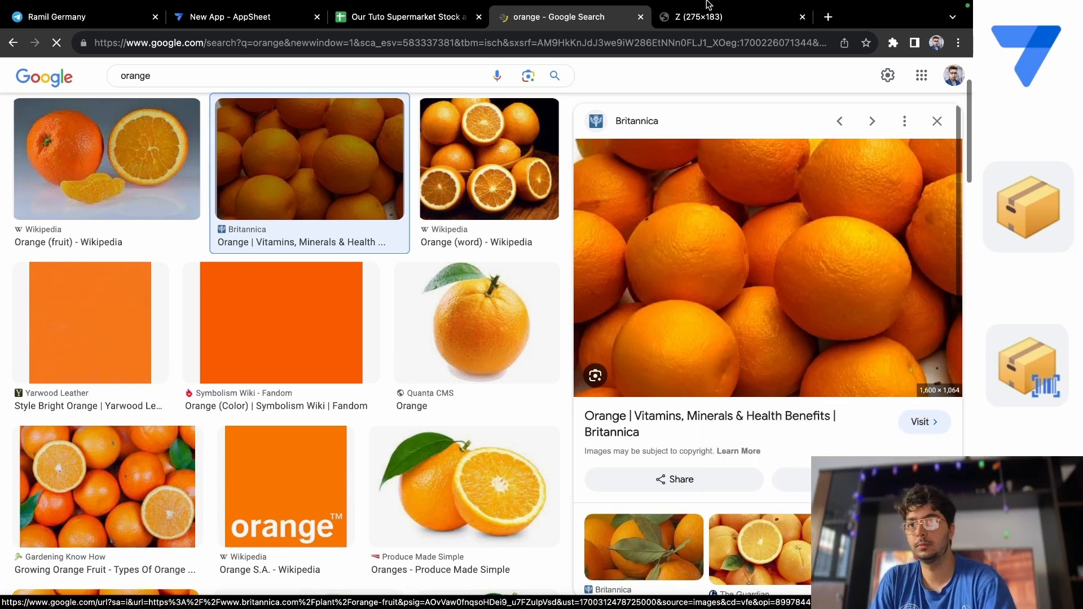
click(705, 15)
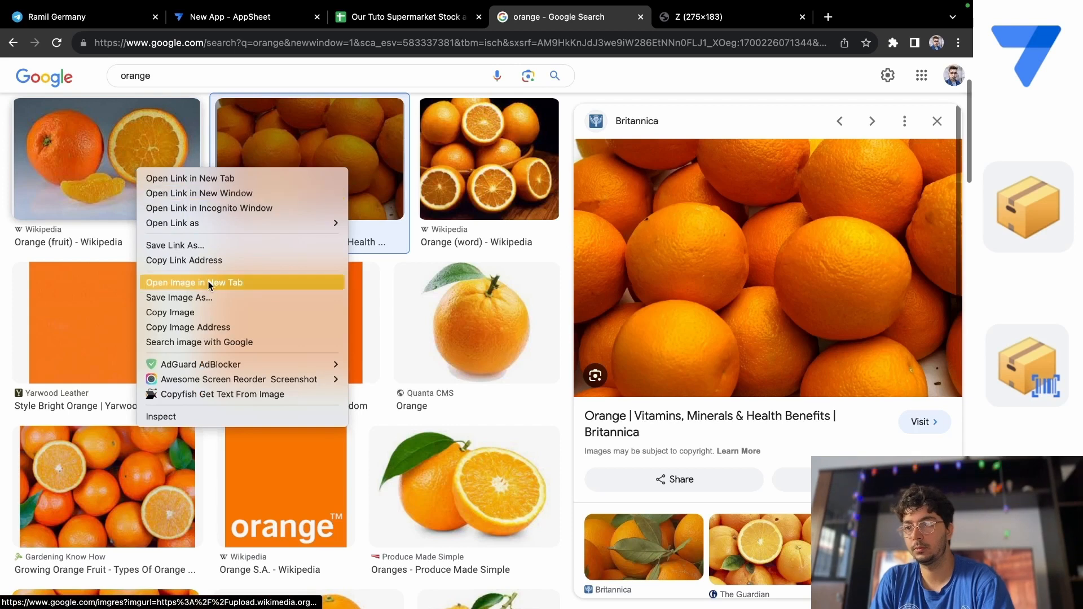
click(194, 282)
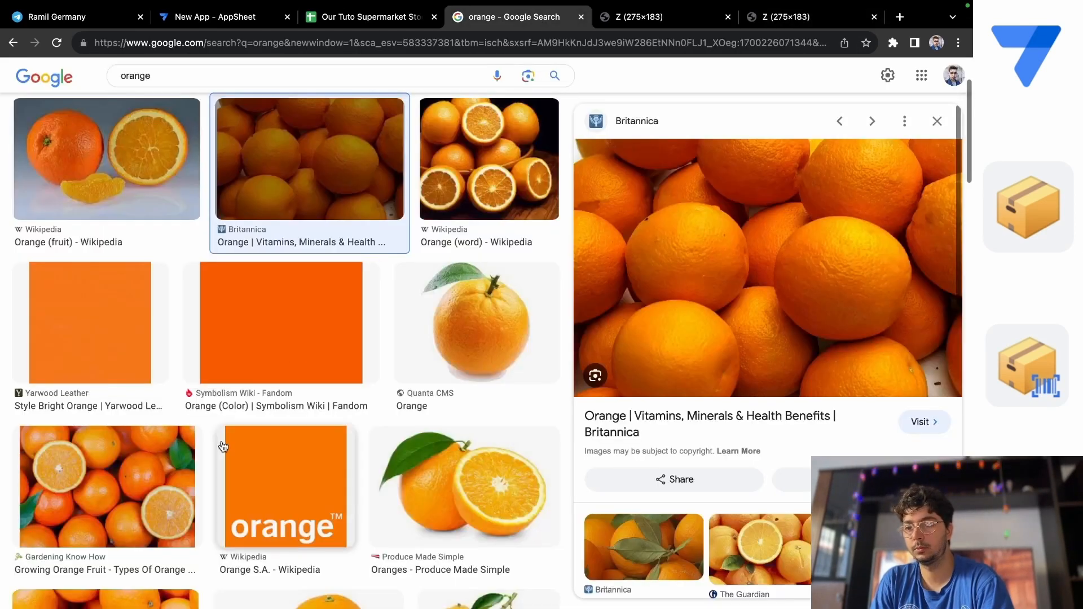
Open the halved oranges picture in a new tab, view it and close that tab
right_click(223, 447)
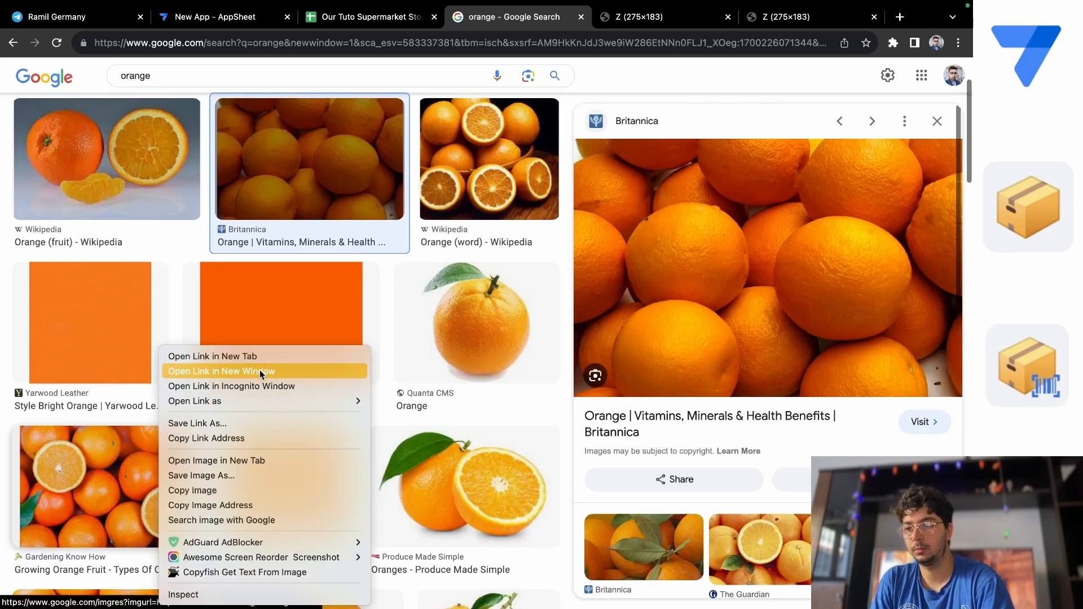
click(221, 371)
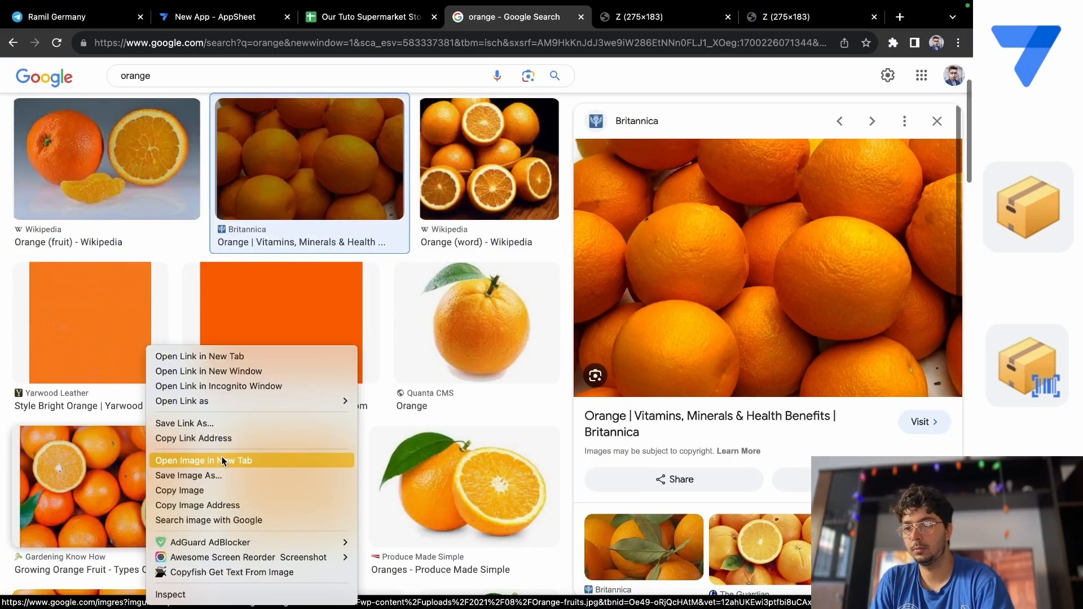
click(203, 460)
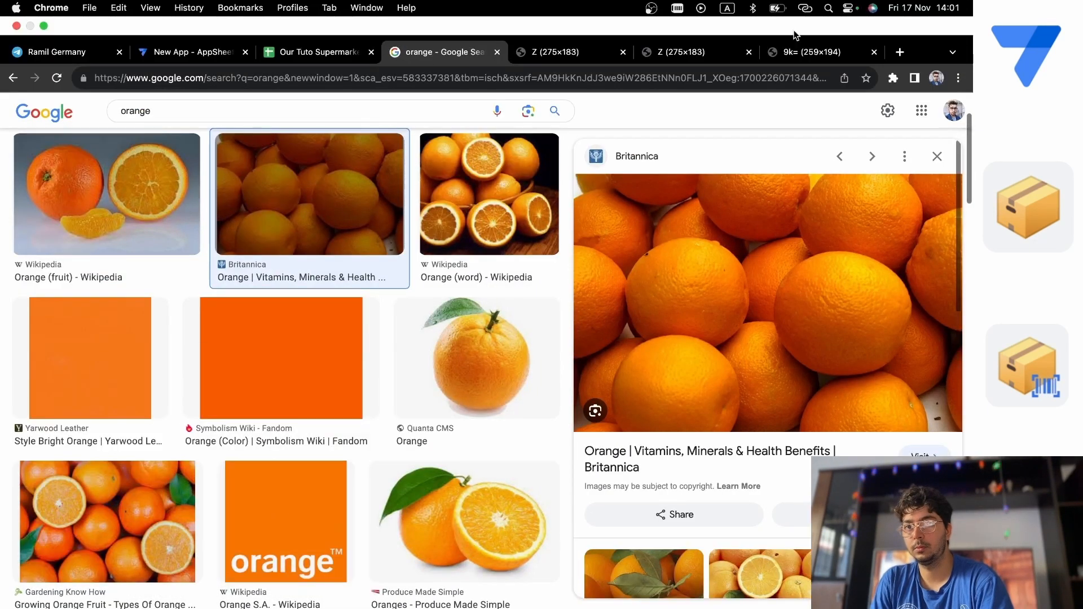
click(553, 52)
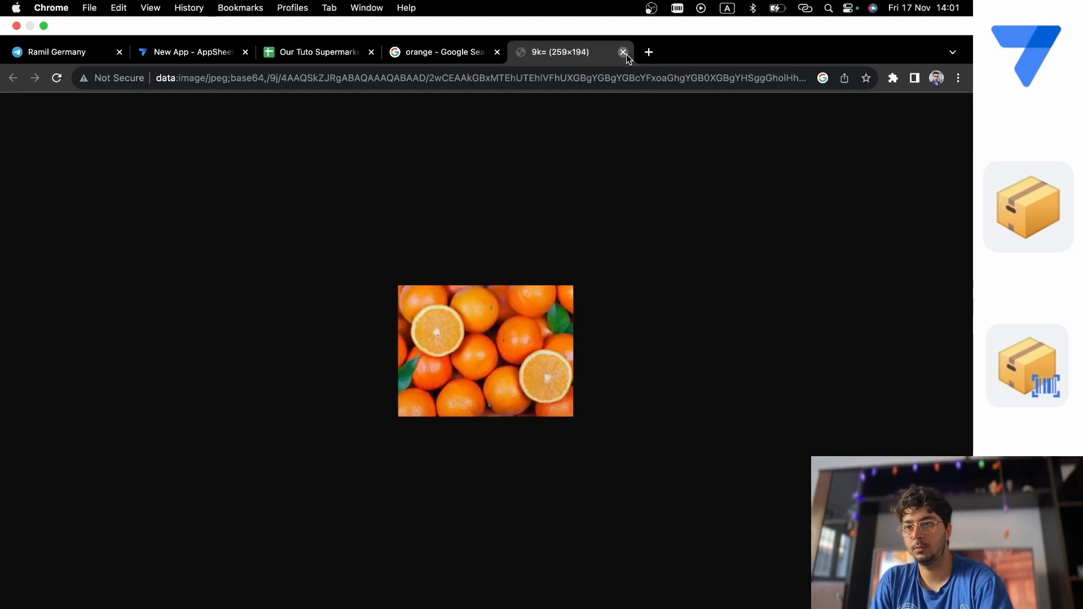
click(623, 52)
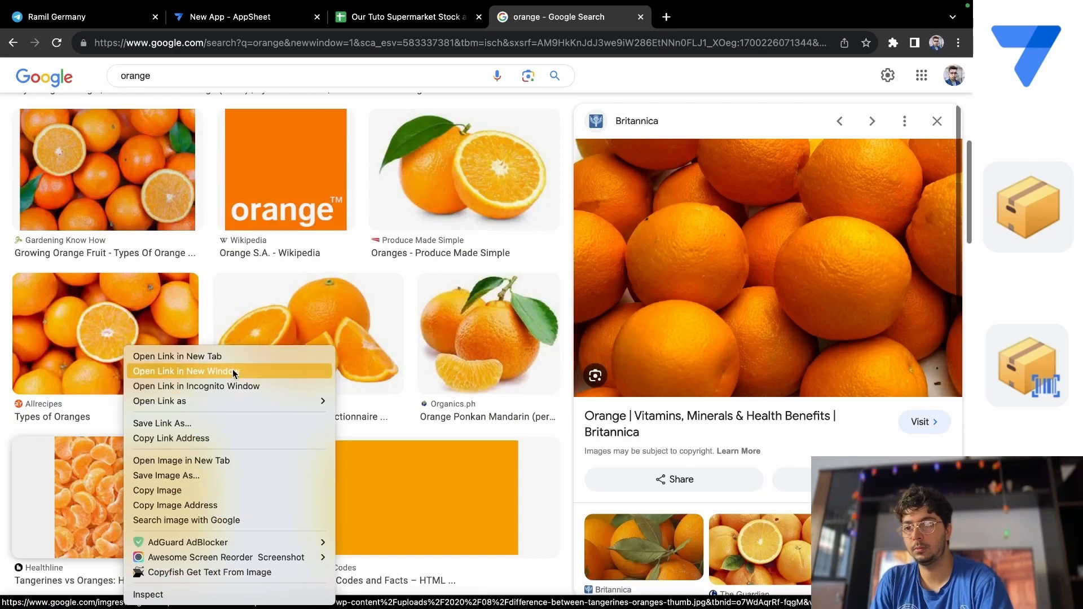
Open the sliced citrus fruits picture from further down the results in its own tab
click(185, 371)
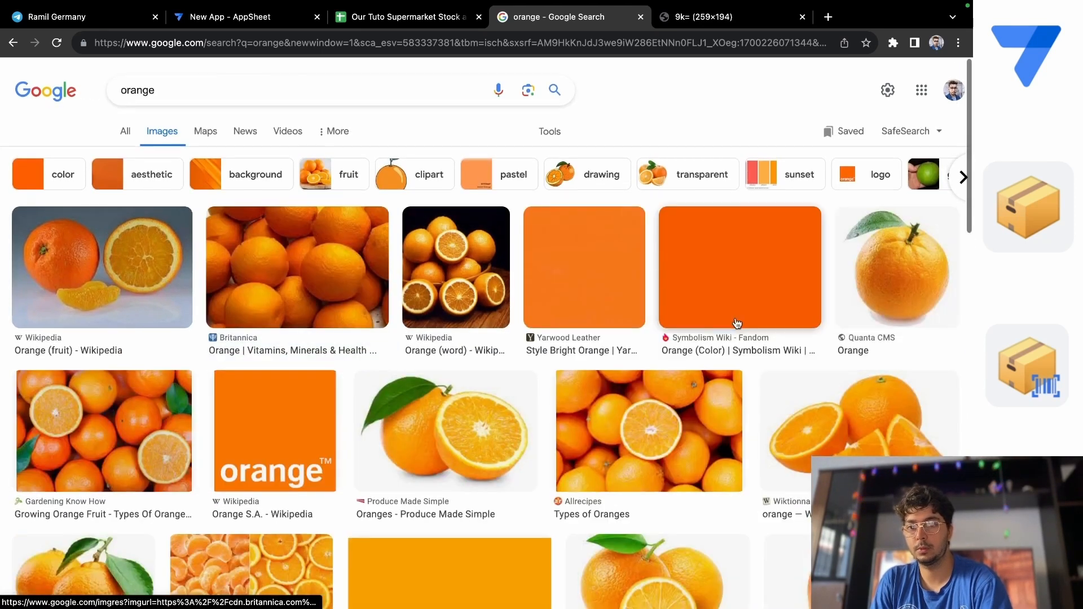
scroll(down, 3)
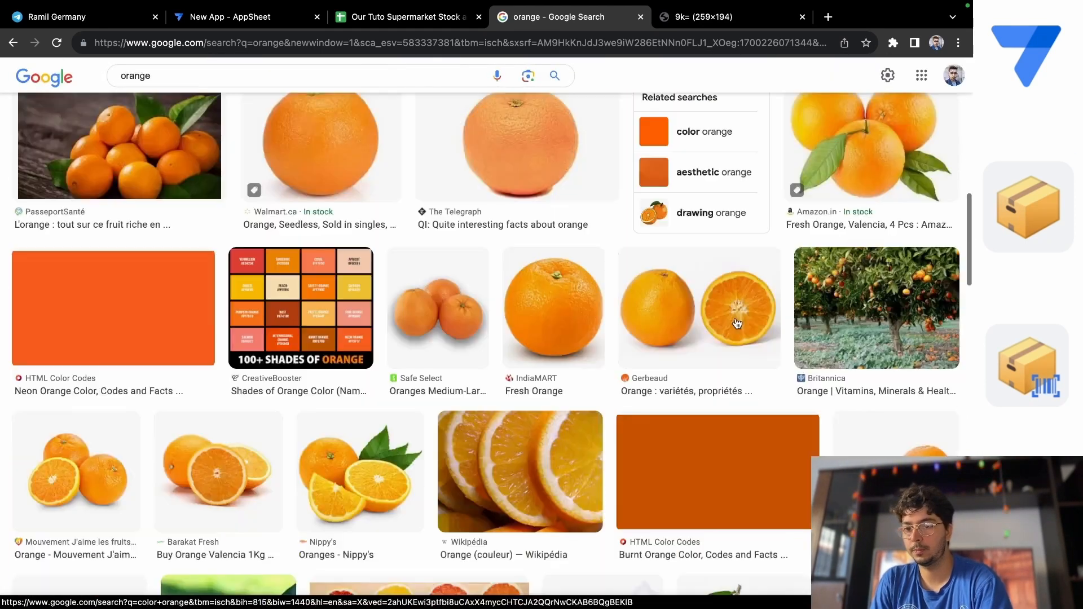
right_click(507, 421)
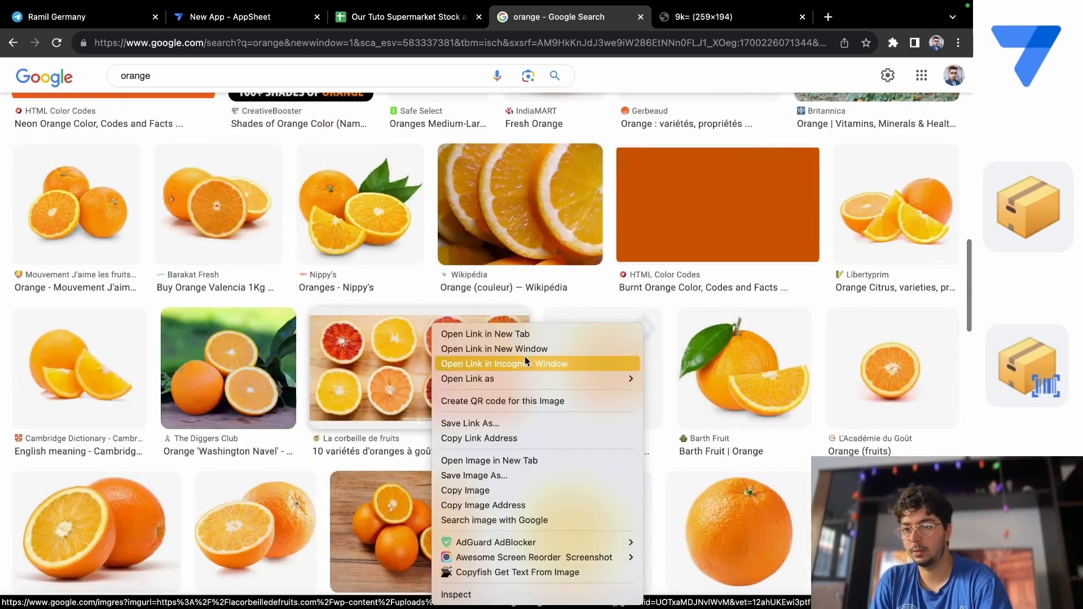
mouse_move(490, 461)
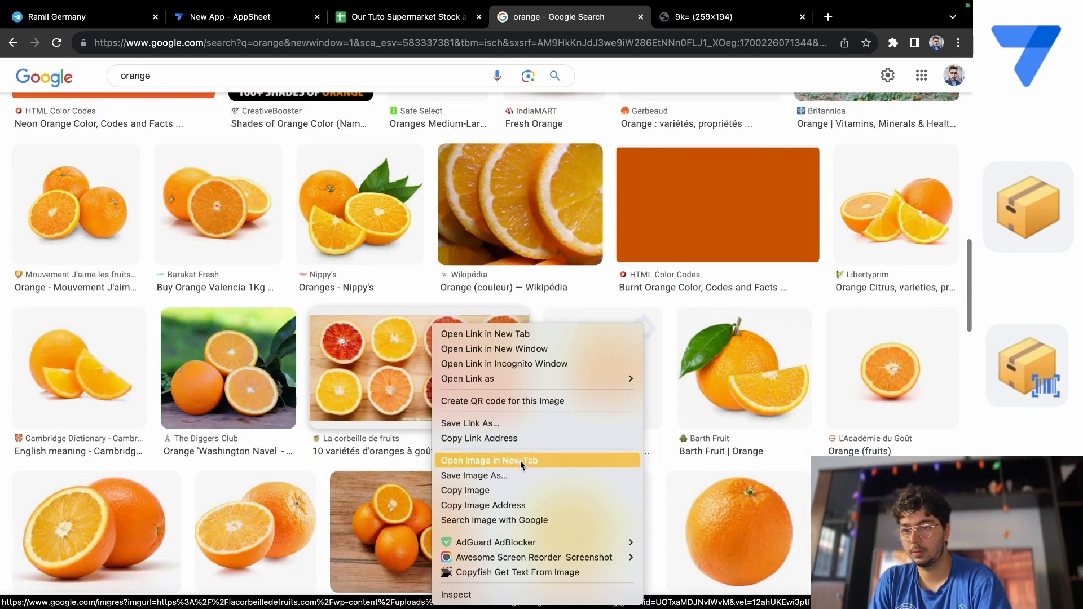
click(489, 460)
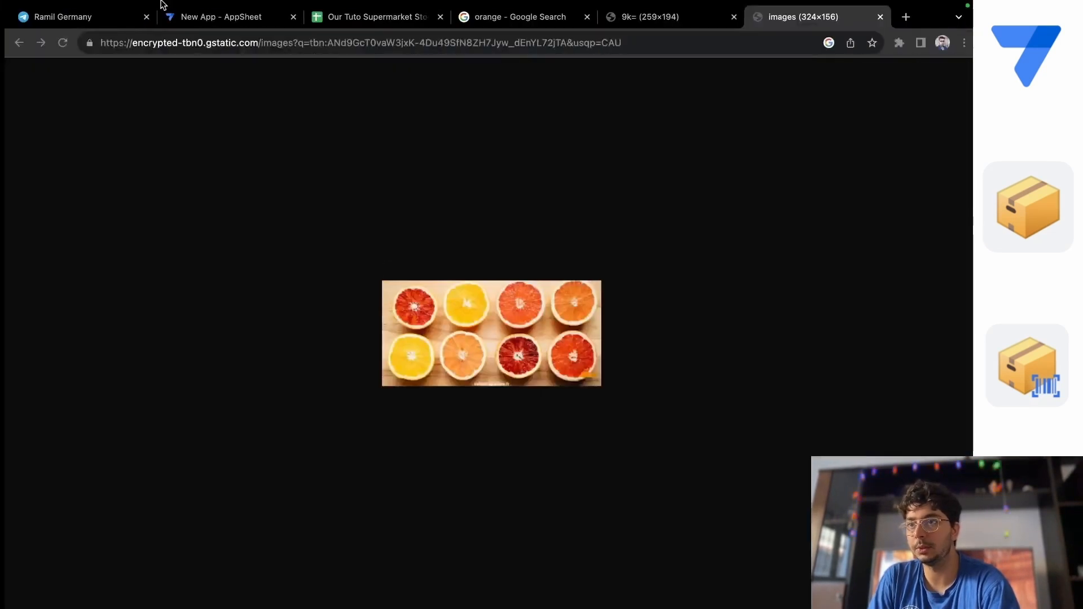
Paste the citrus picture link into the Orange row's Image cell (D5) and open a blank new tab
click(372, 17)
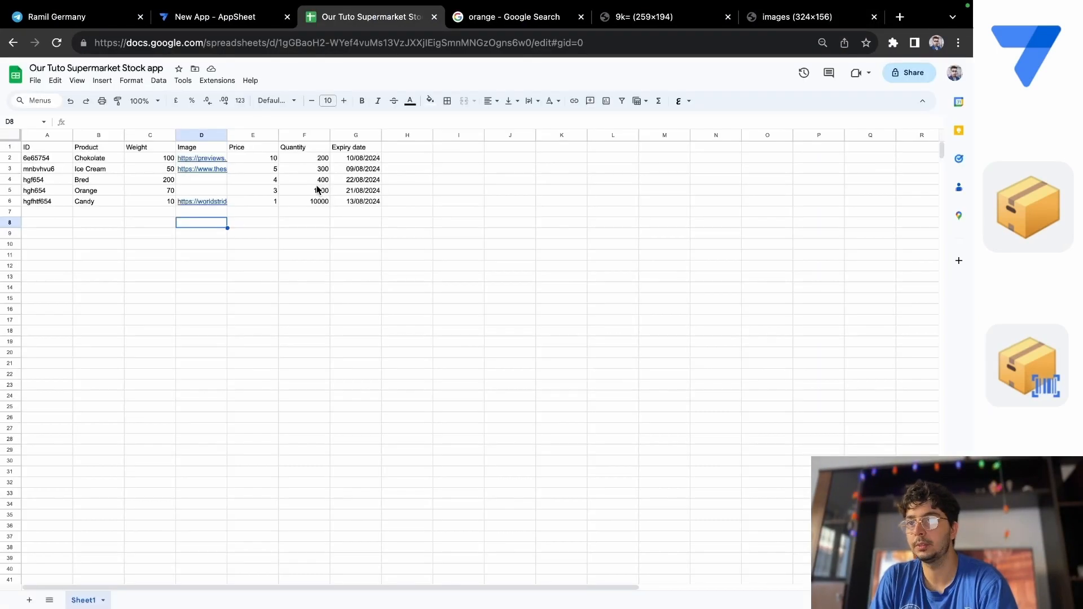
click(201, 190)
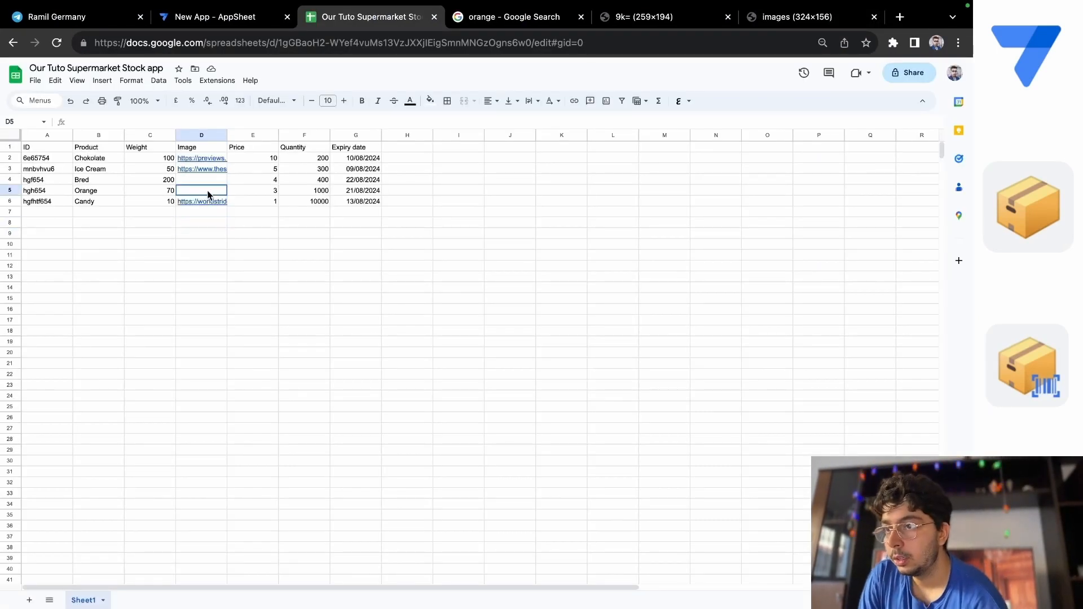
right_click(201, 190)
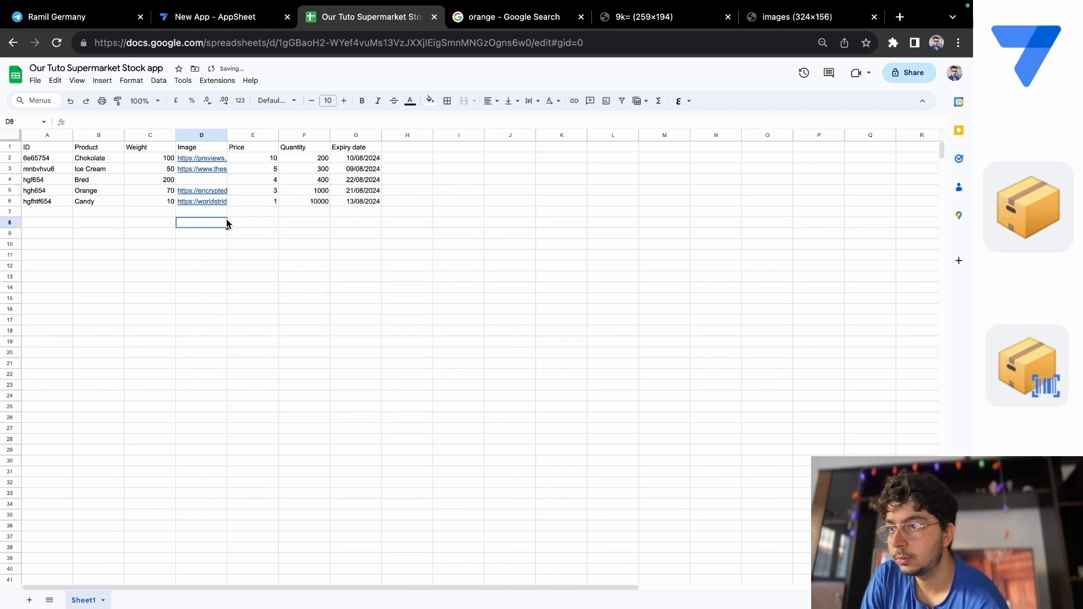
click(201, 179)
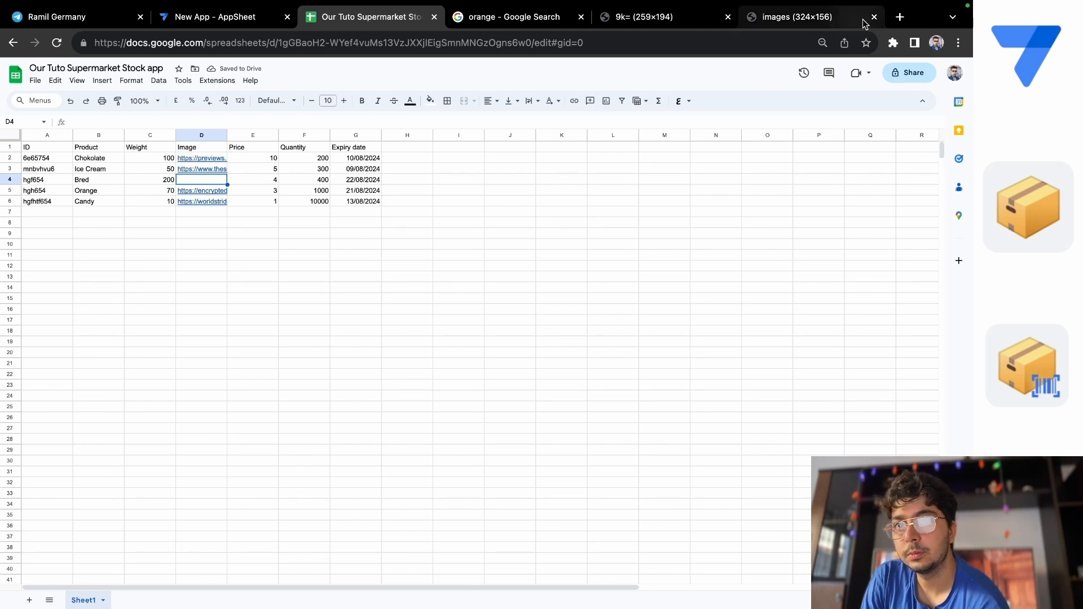
click(899, 17)
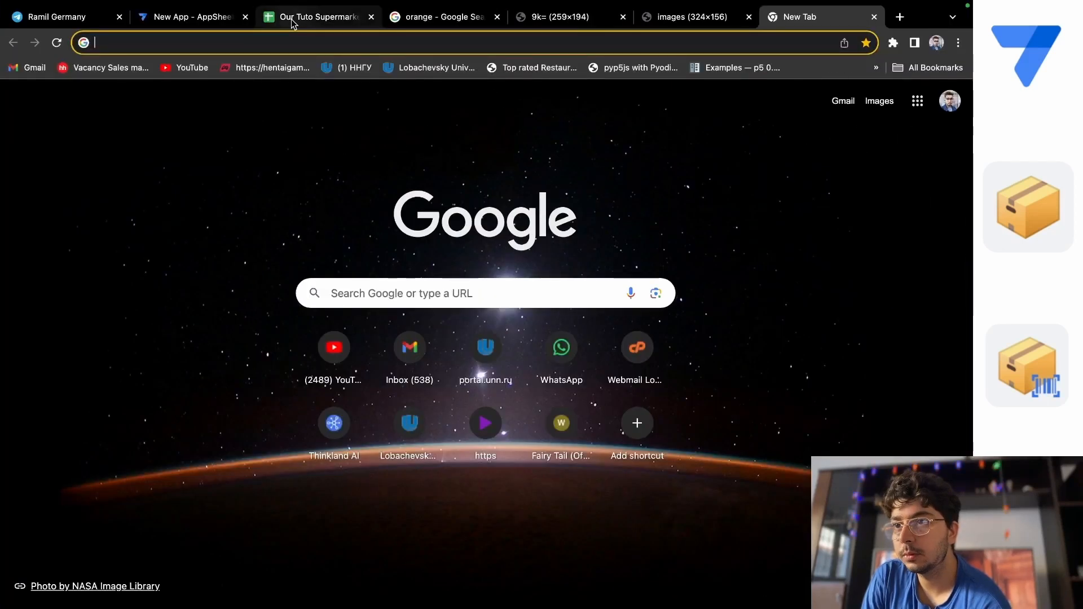
Search Google for 'bred' and view its image results
click(320, 16)
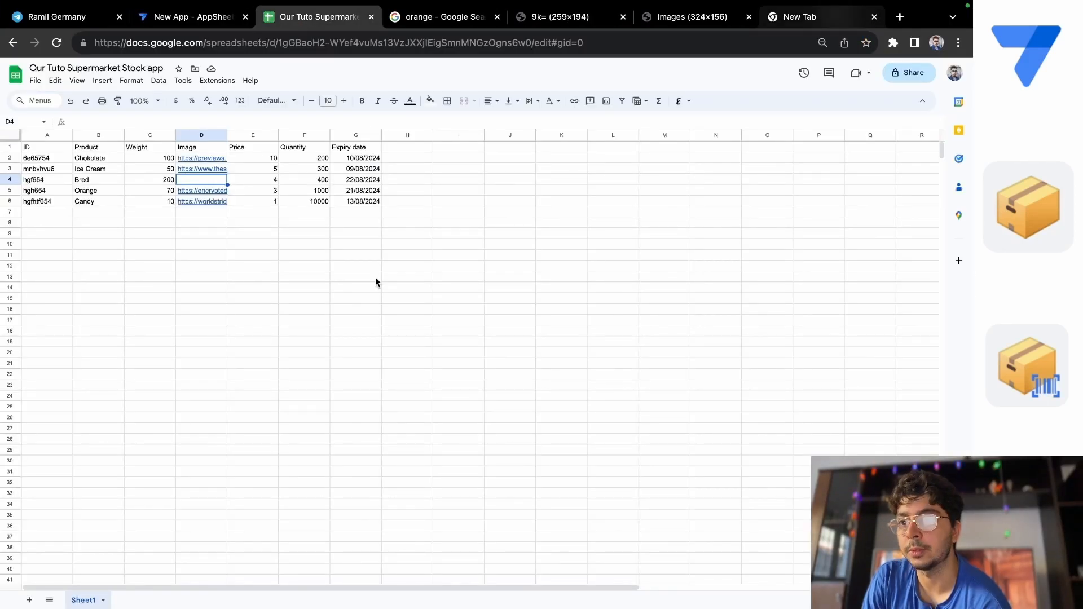
click(810, 16)
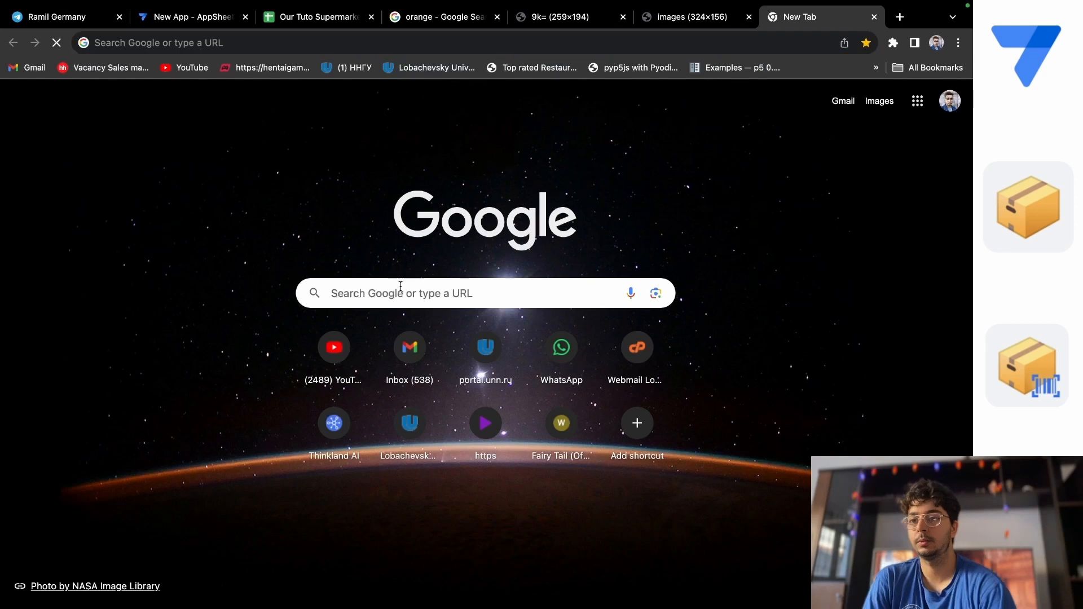
text(bred)
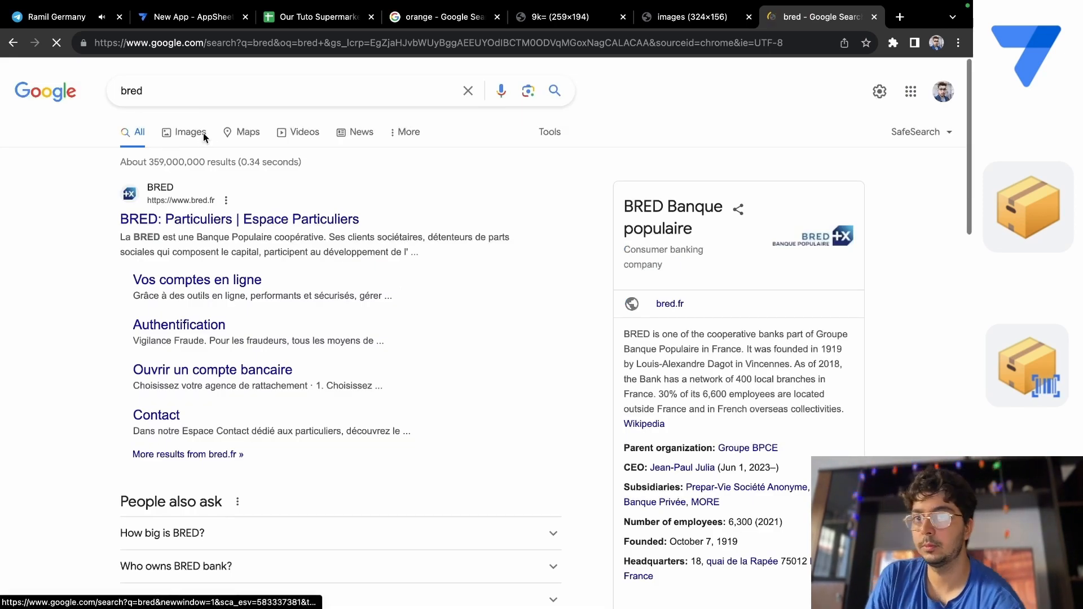
click(189, 132)
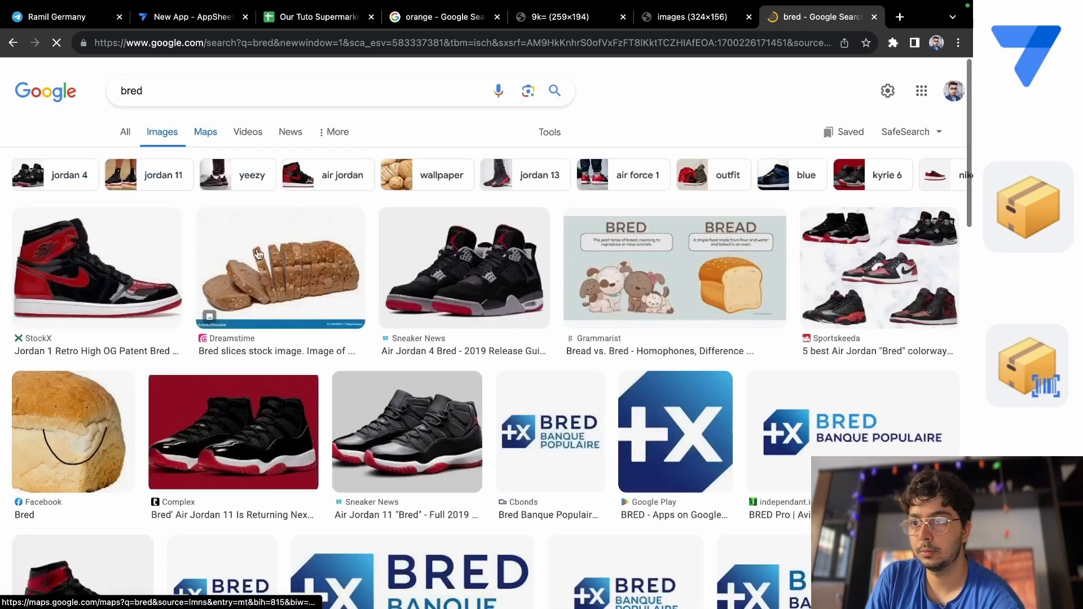
Open the smiling bread picture in its own tab, copy its address, and return to the stock spreadsheet
right_click(257, 257)
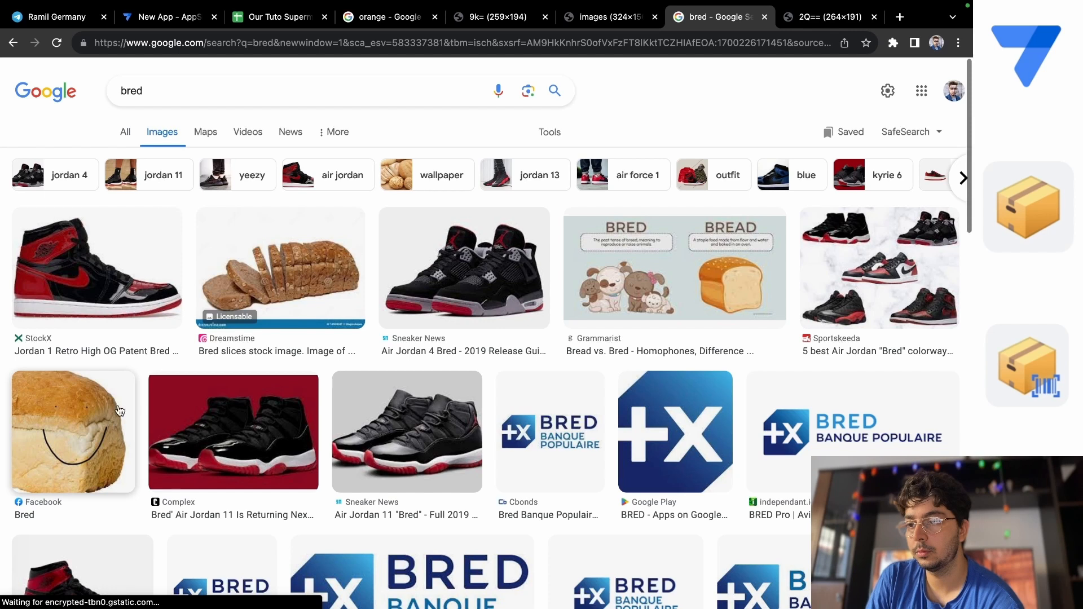
mouse_move(148, 361)
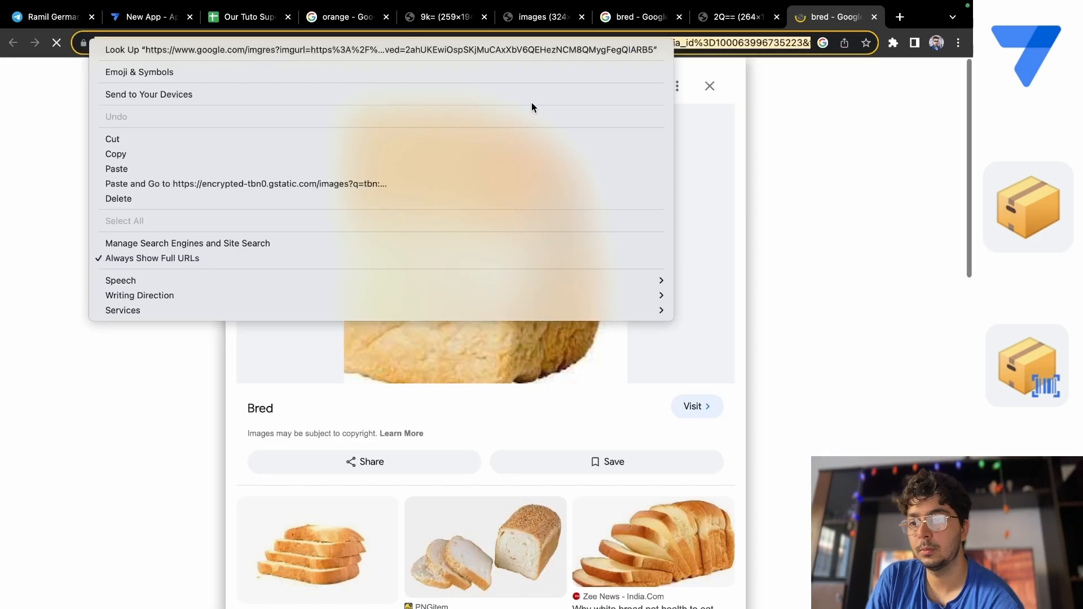
mouse_move(341, 162)
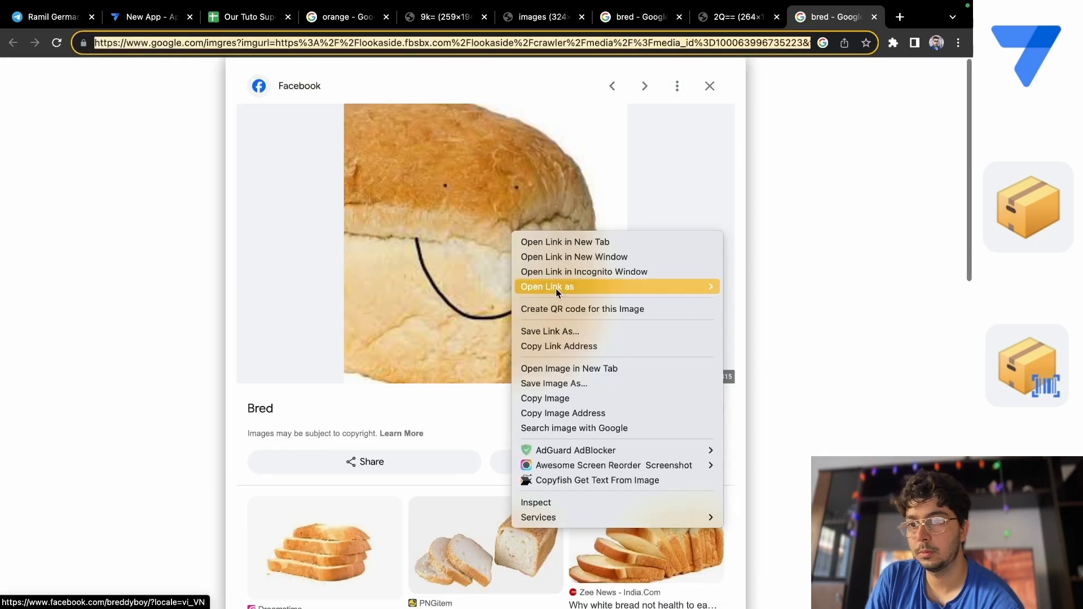
mouse_move(568, 368)
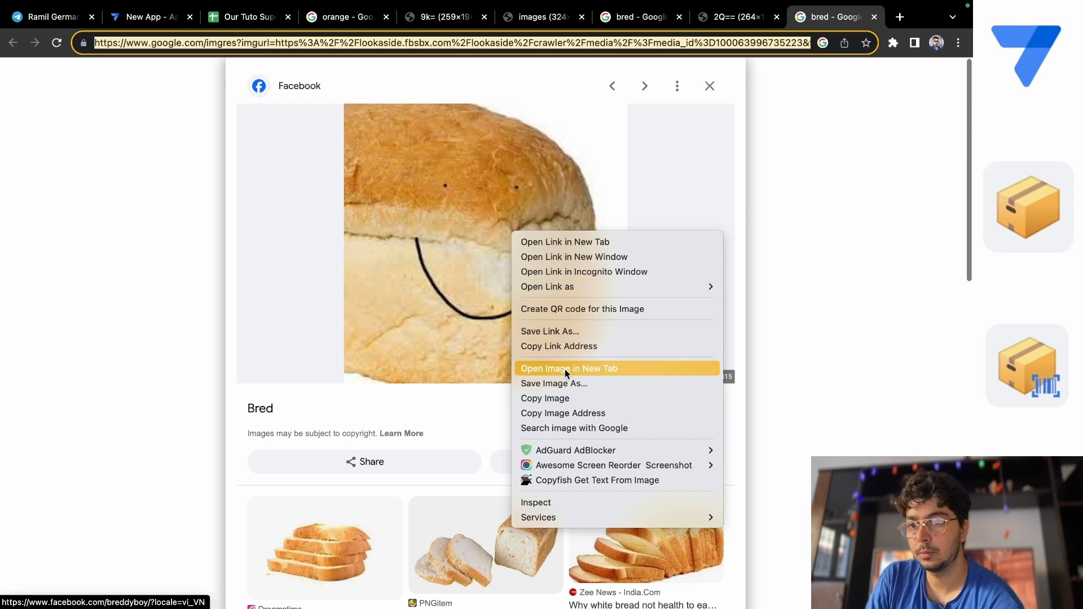
click(568, 367)
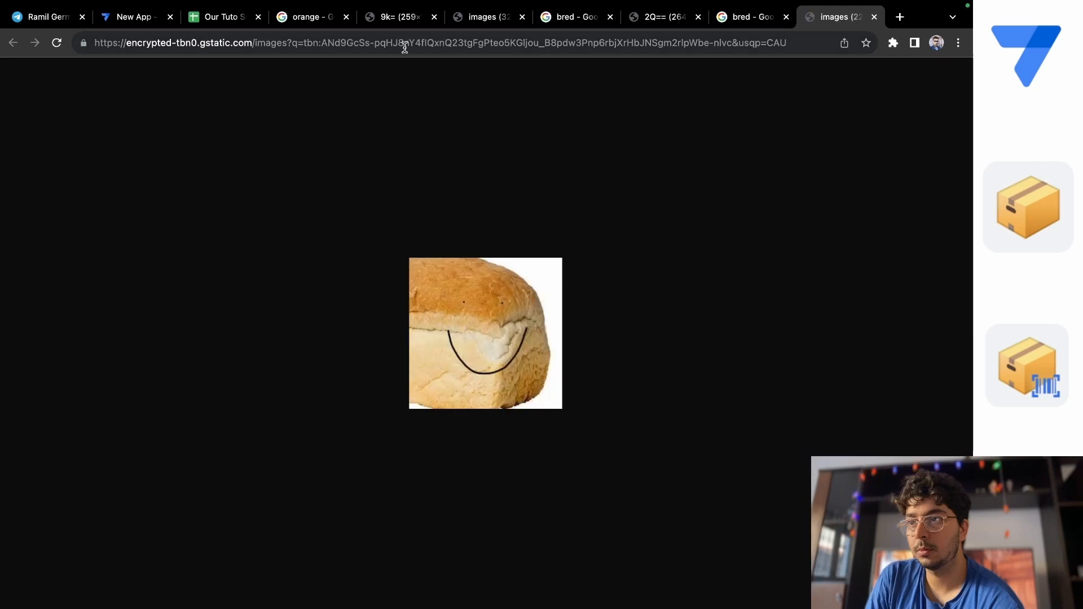
right_click(405, 47)
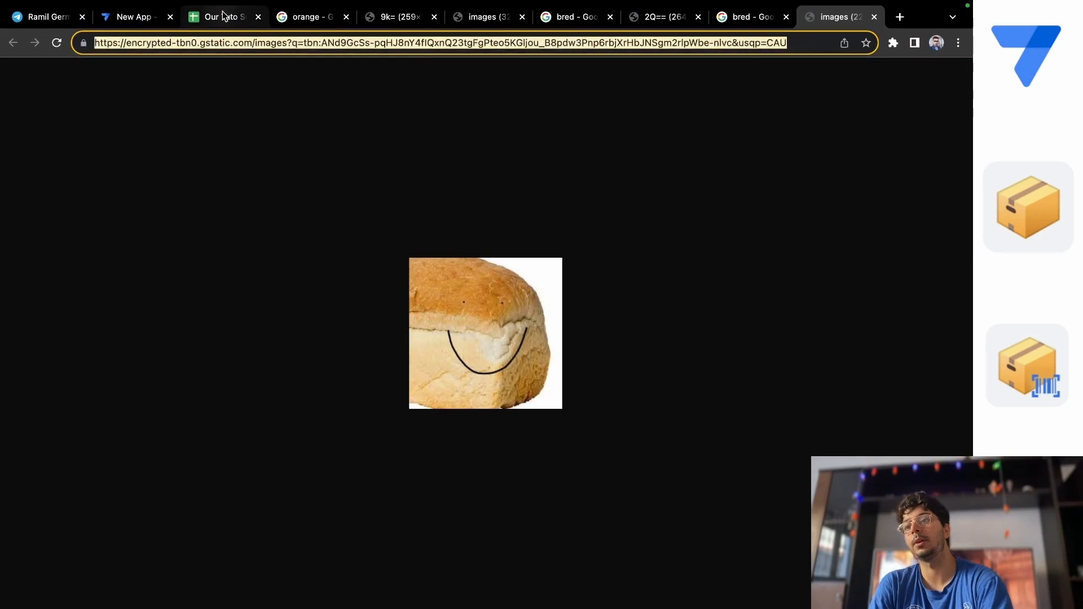
click(224, 17)
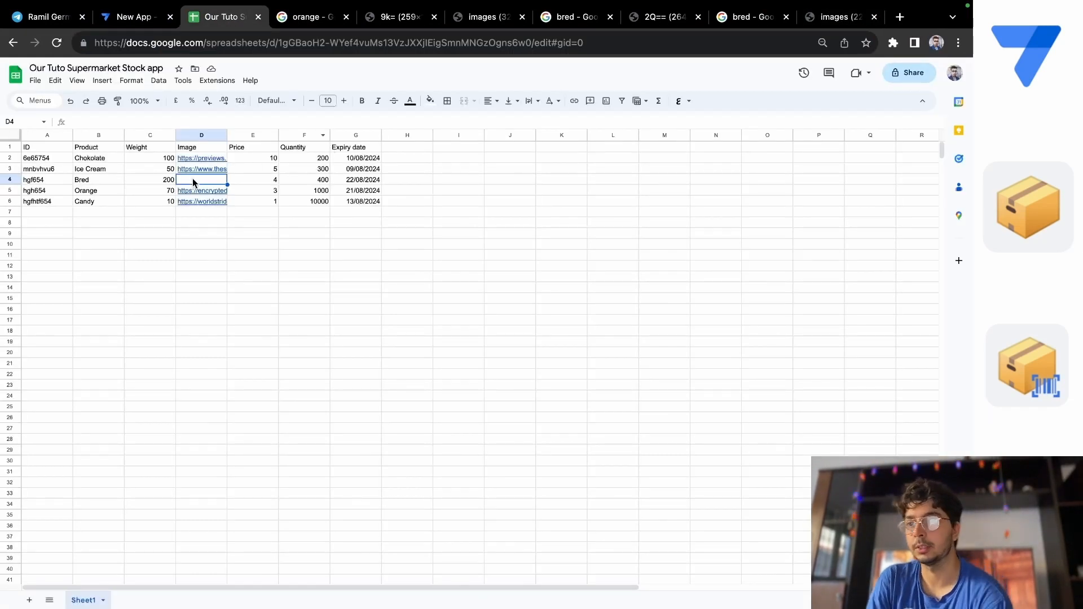